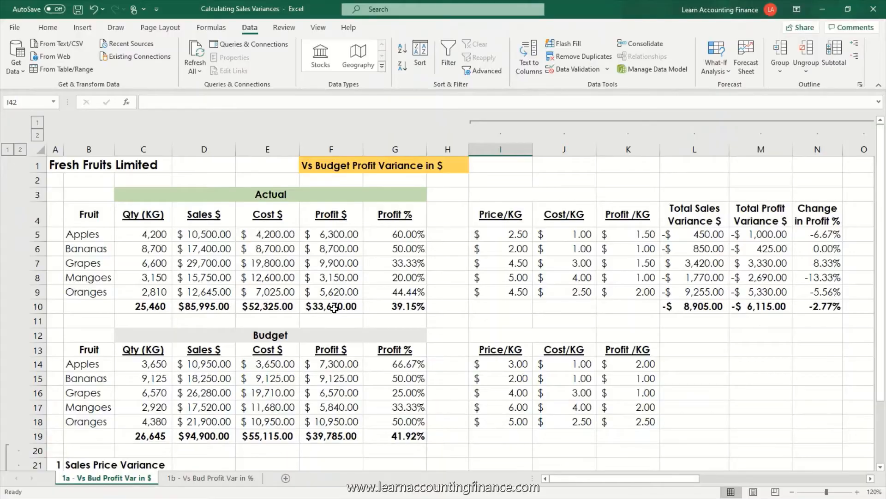
- Review the Act Qty and Bud Qty headings of the Sales Volume Variance table
scroll("down", 3)
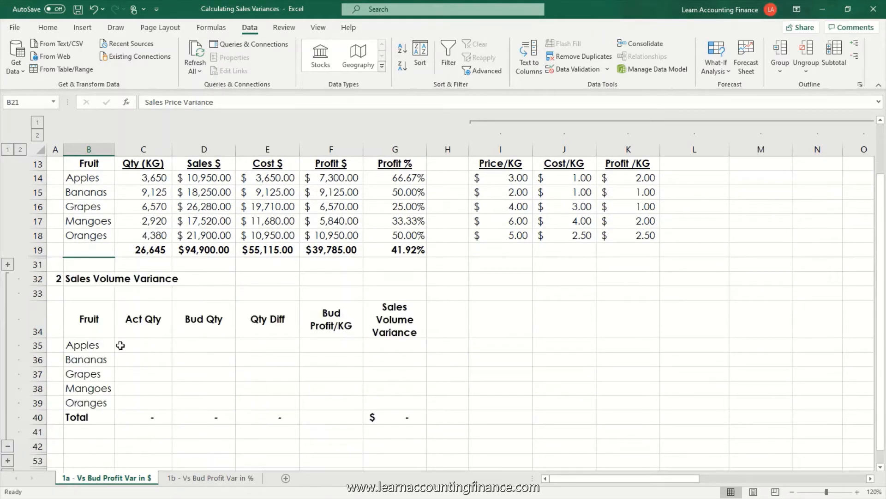
mouse_move(490, 377)
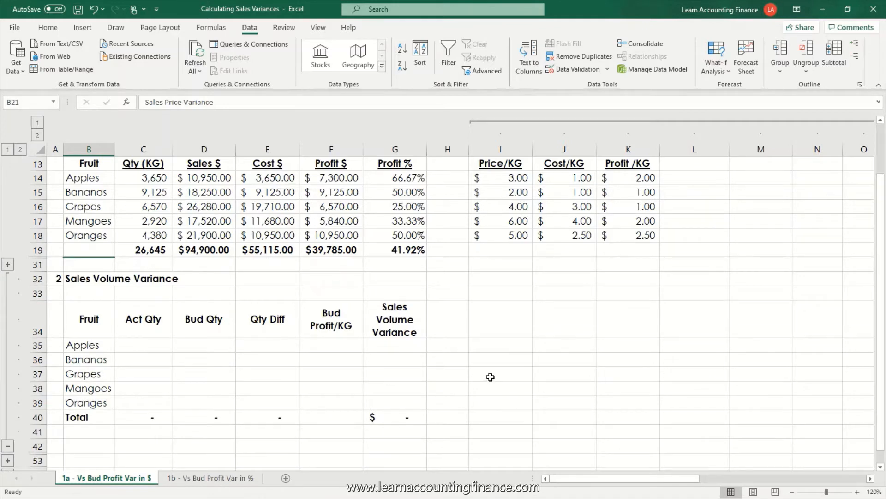
mouse_move(487, 366)
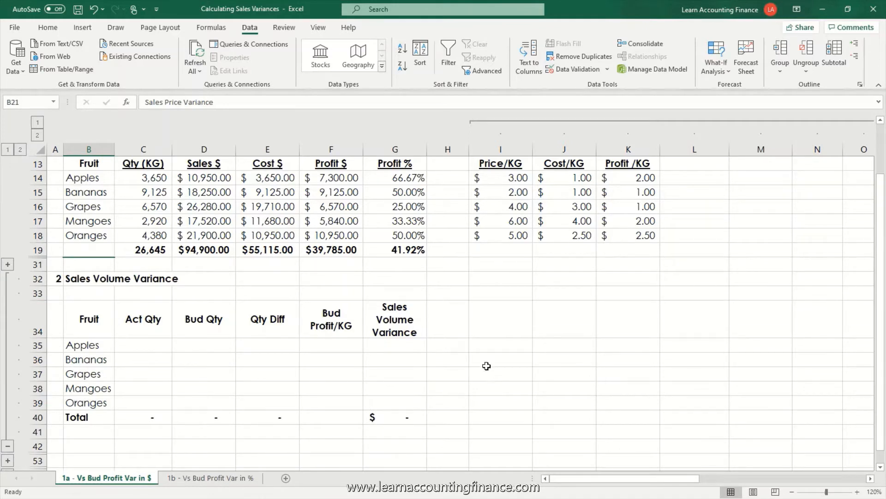
left_click(143, 319)
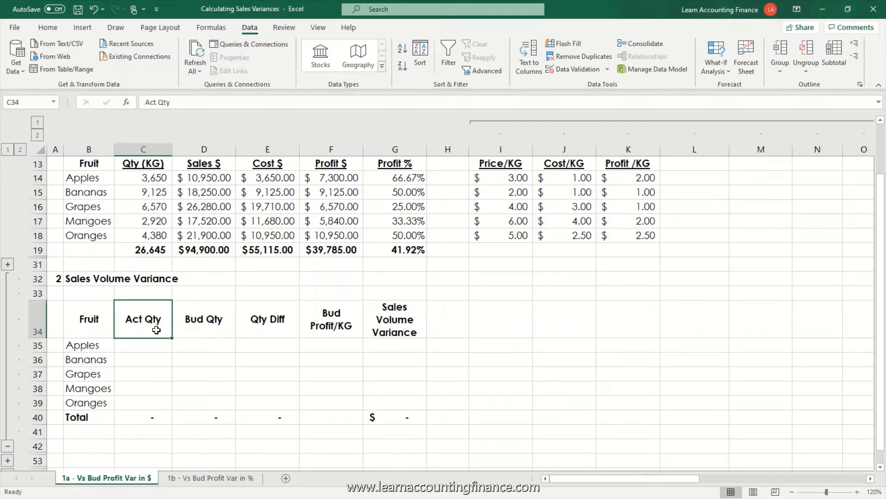
left_click(204, 319)
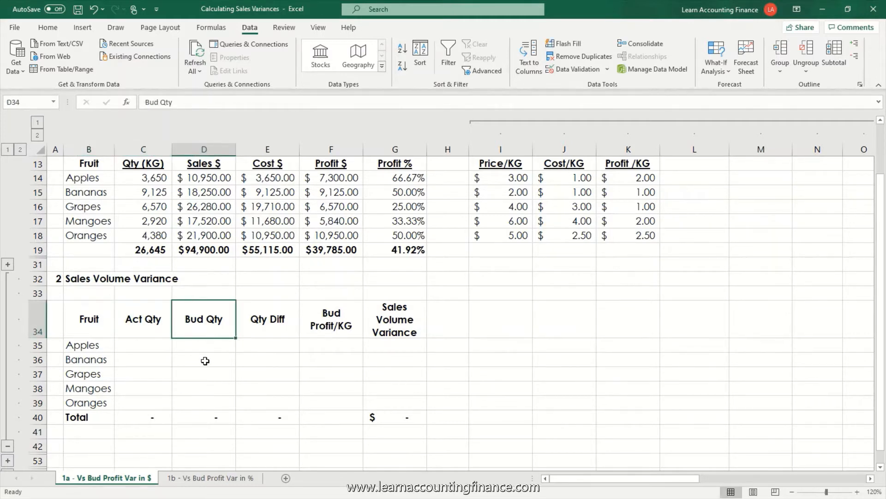
mouse_move(203, 335)
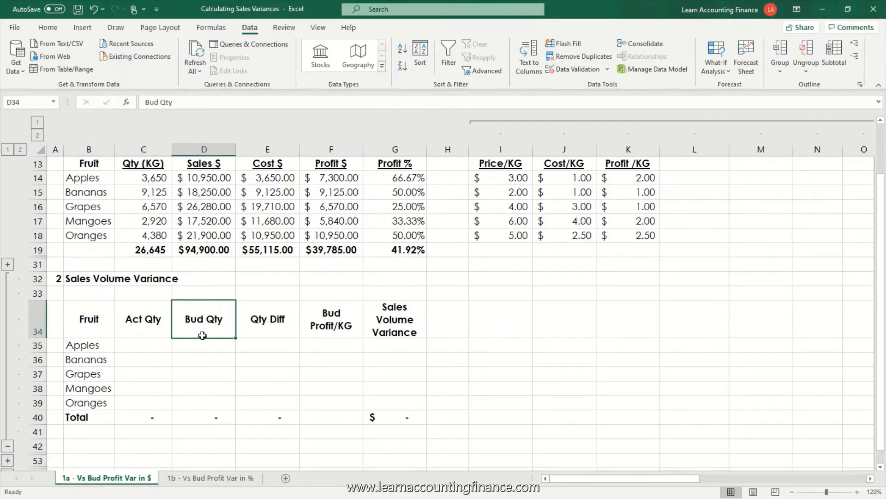
mouse_move(197, 341)
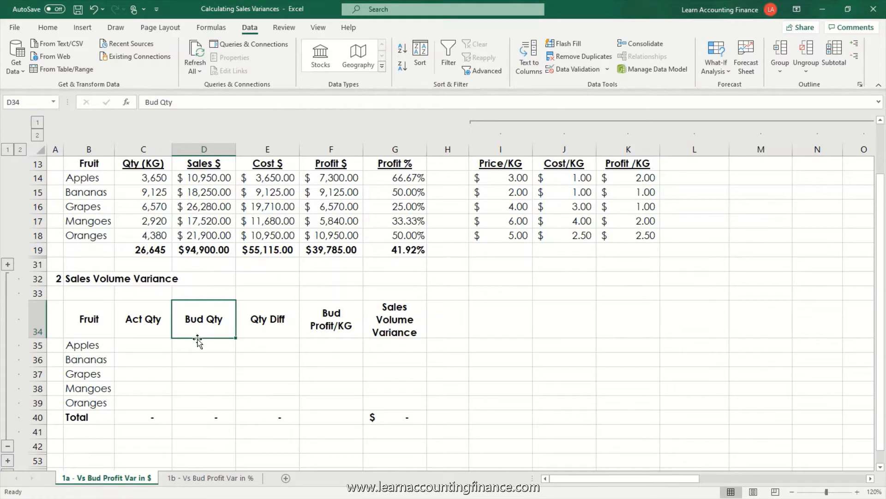
mouse_move(197, 340)
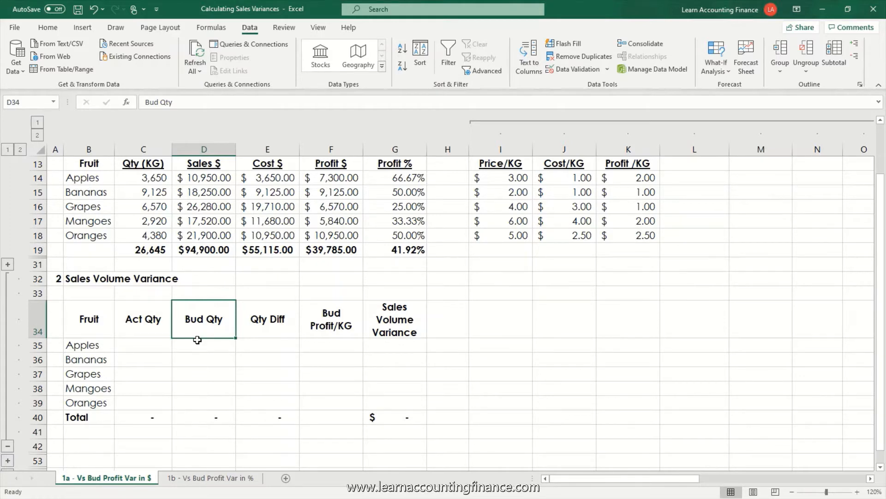
mouse_move(189, 349)
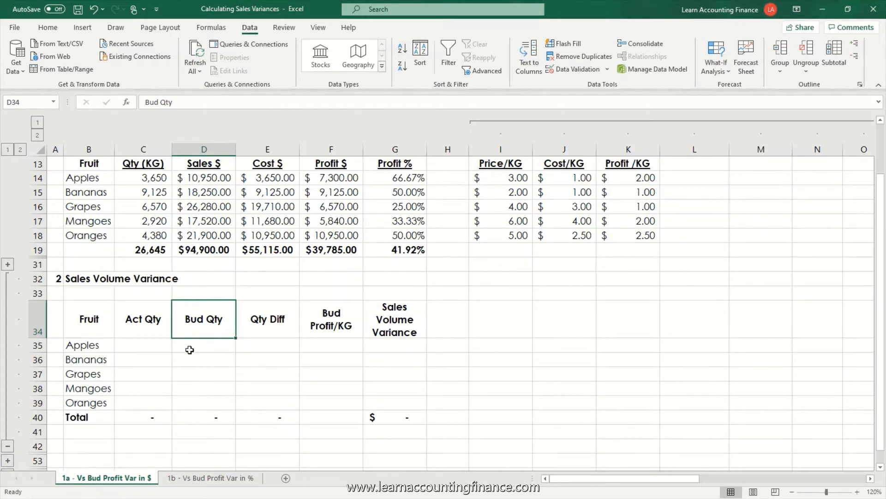
mouse_move(168, 345)
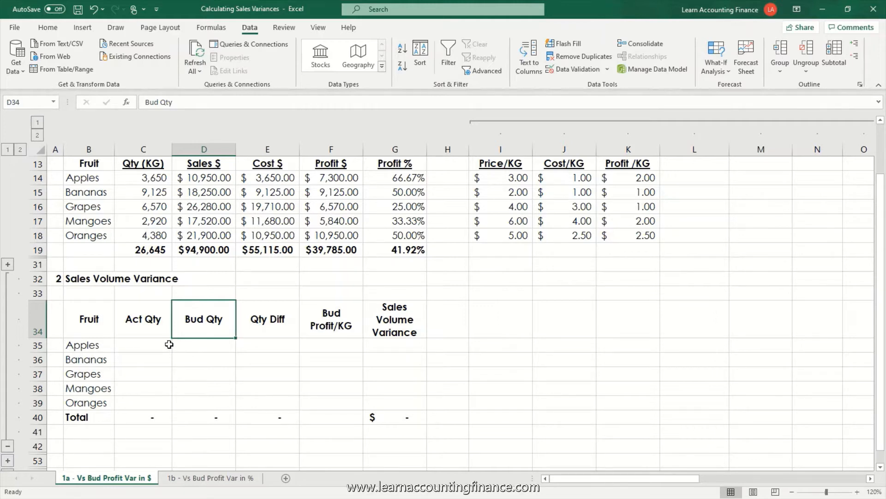
mouse_move(145, 351)
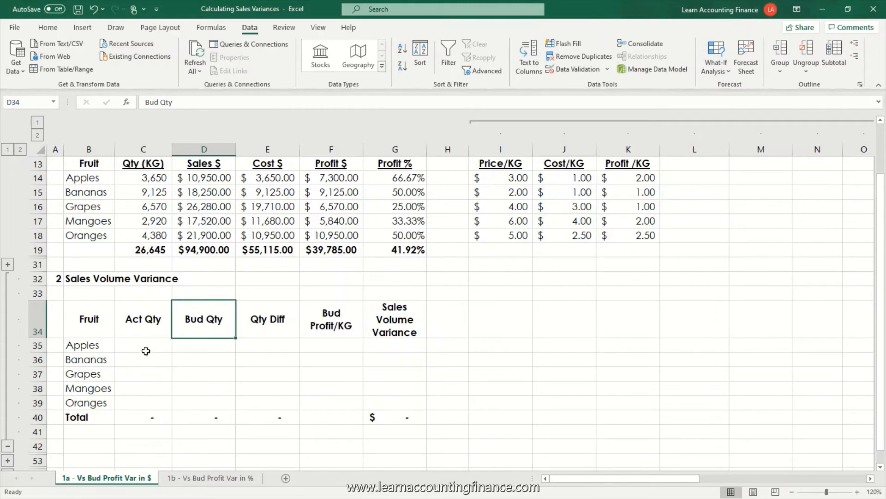
- Link Apples' Act Qty to its actual quantity (4,200) and fill down to Oranges, totalling 25,460
left_click(143, 344)
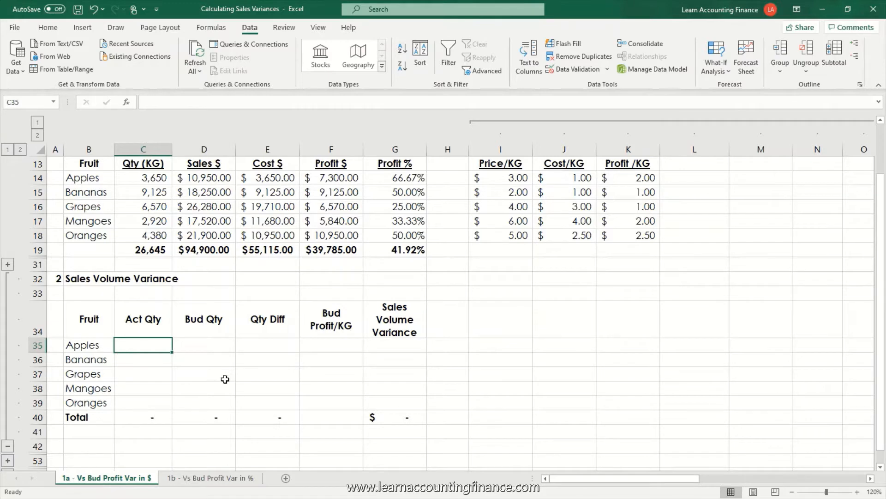
type("=")
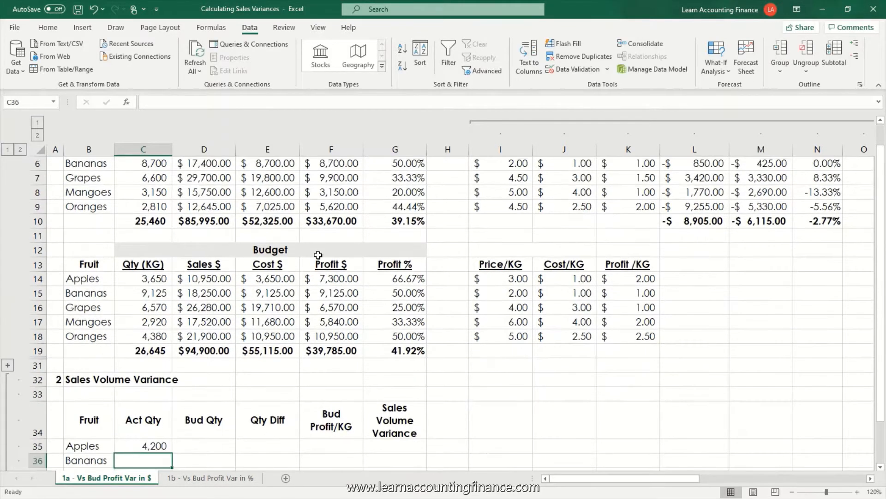
left_click(144, 445)
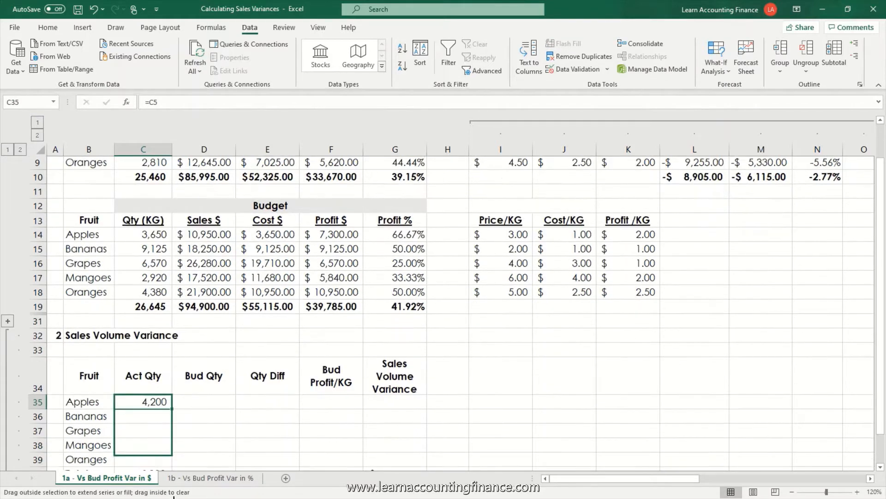
left_click_drag(143, 402, 143, 445)
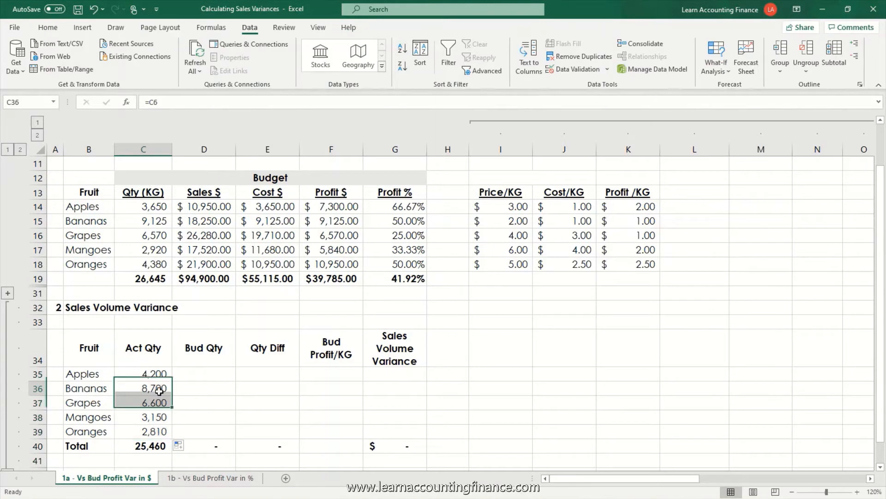
left_click(143, 388)
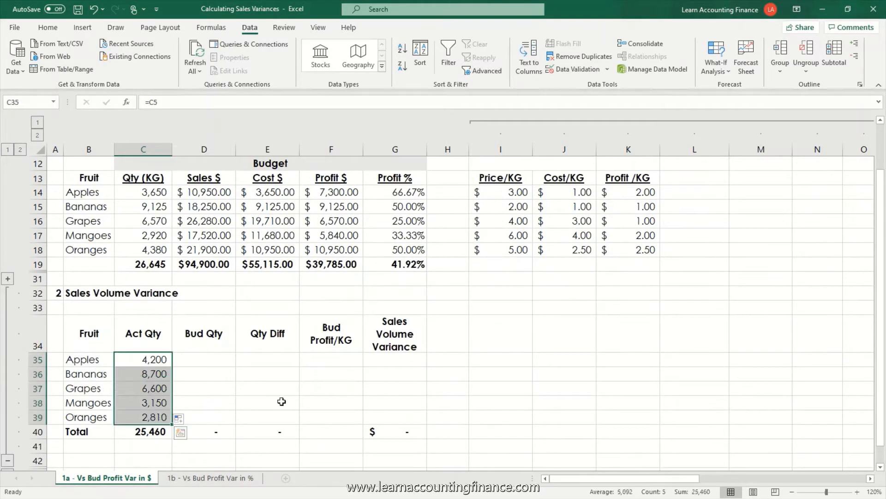
- Link Apples' Bud Qty to its budget quantity (3,650) and fill down to Oranges, totalling 26,645
left_click(203, 359)
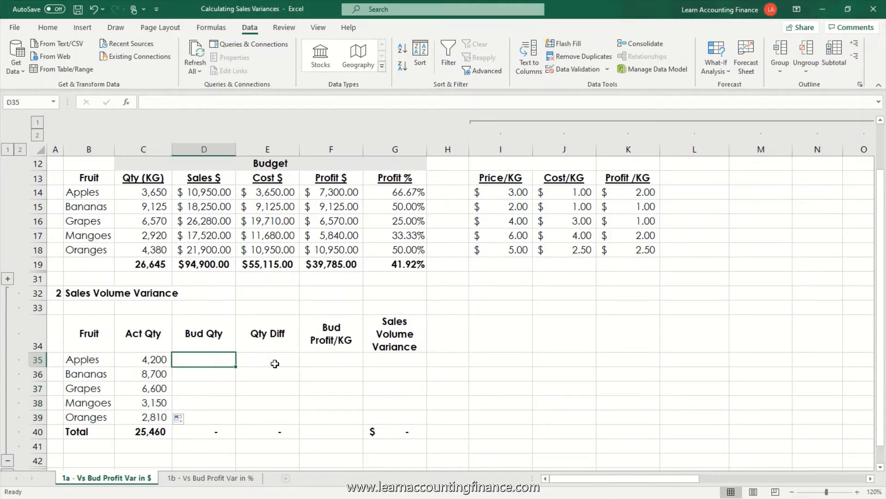
type("=")
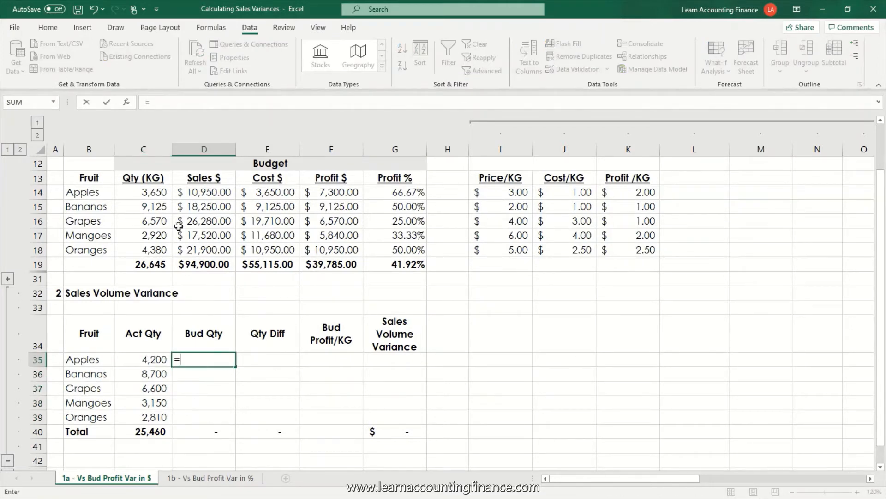
left_click(143, 192)
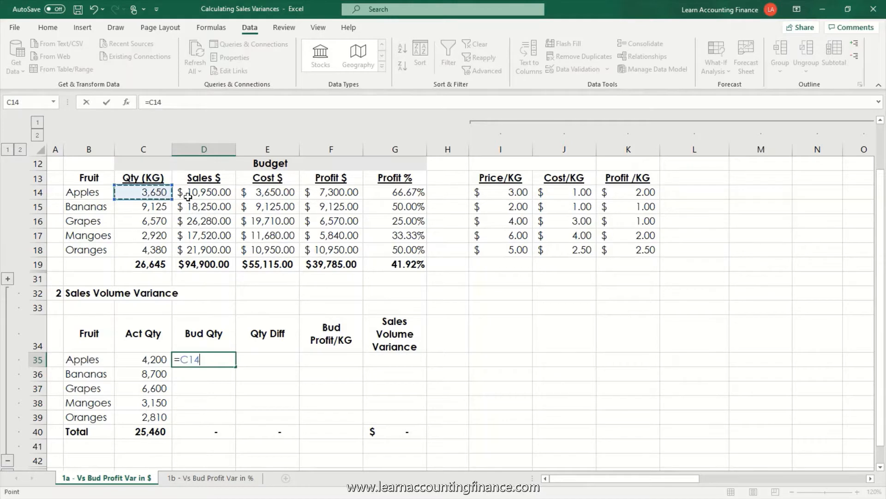
key("Enter")
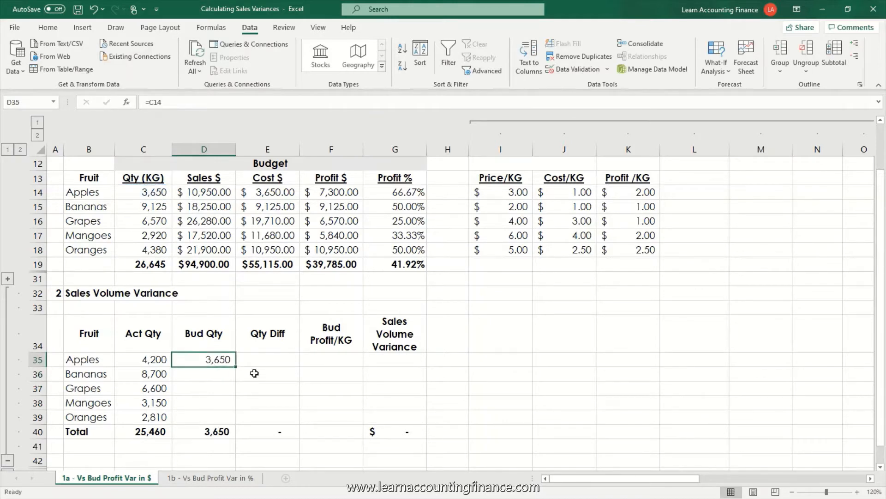
left_click_drag(203, 359, 203, 416)
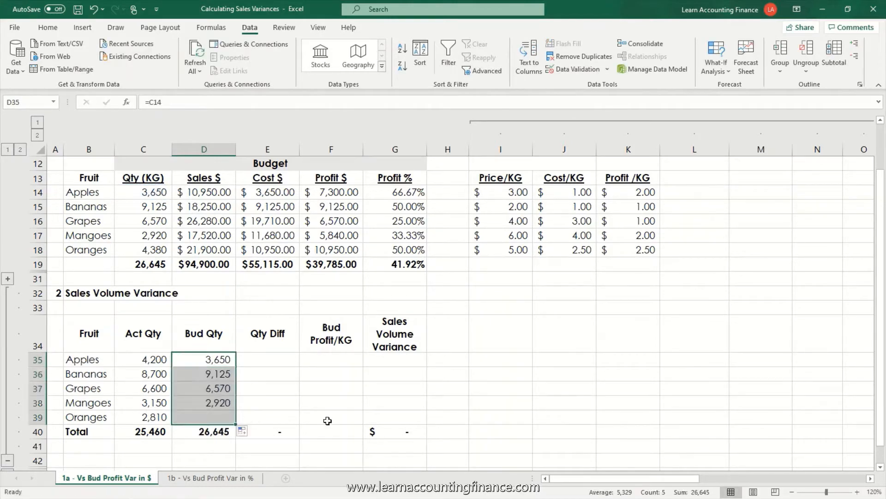
left_click(204, 416)
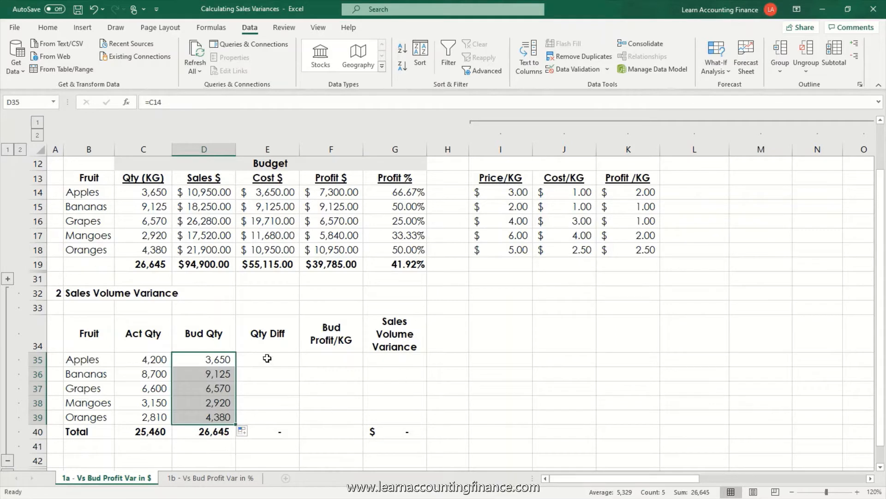
- Compute Qty Diff as actual minus budget quantity for Apples and fill down, totalling -1,185
left_click(268, 359)
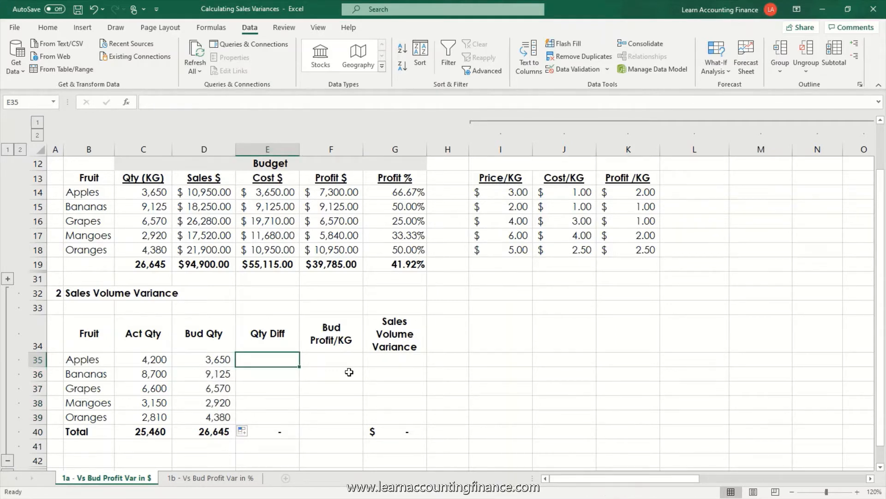
type("=")
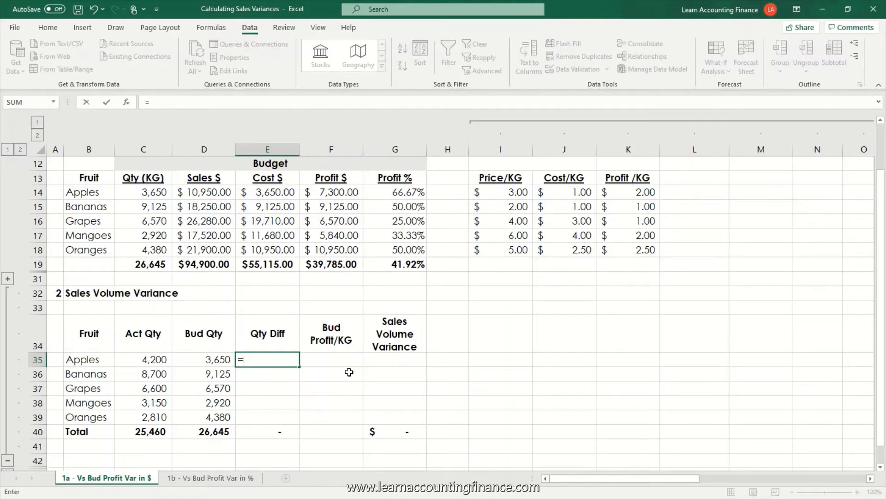
left_click(143, 359)
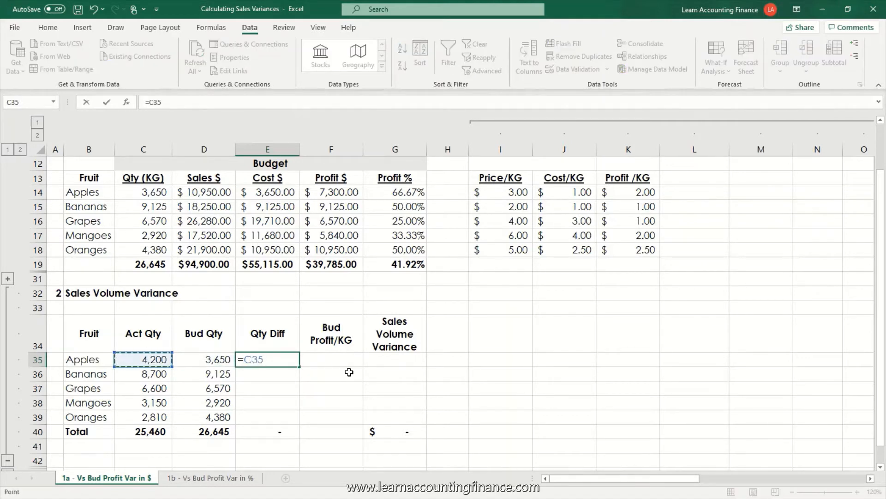
type("-")
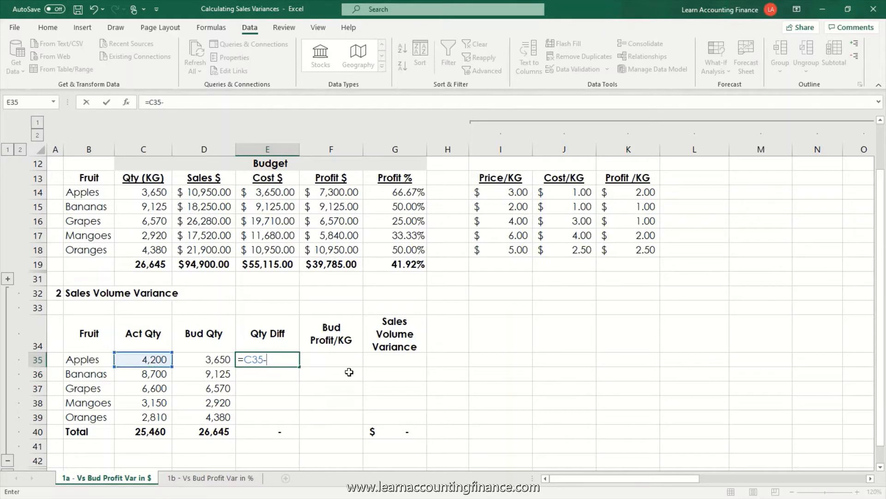
left_click(203, 360)
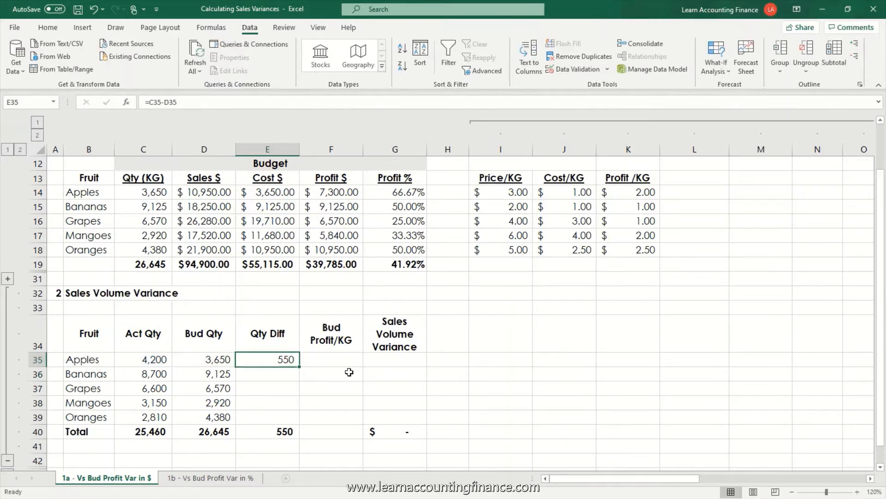
left_click_drag(288, 360, 288, 390)
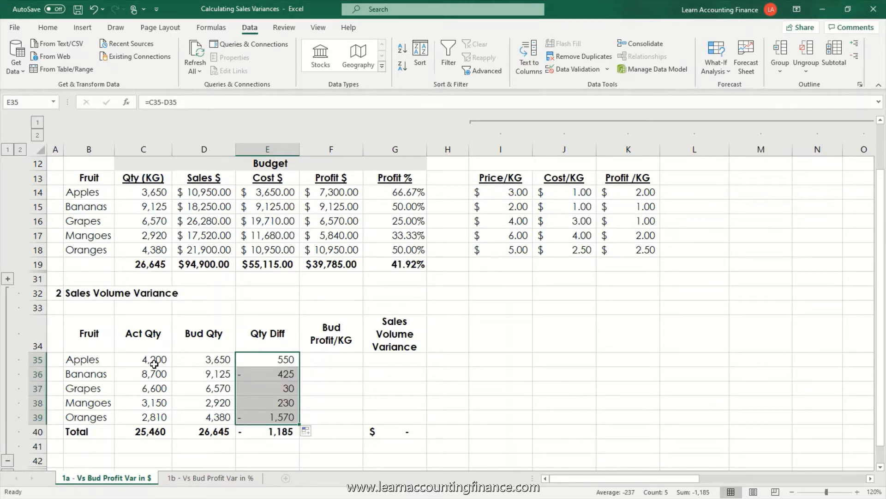
mouse_move(276, 363)
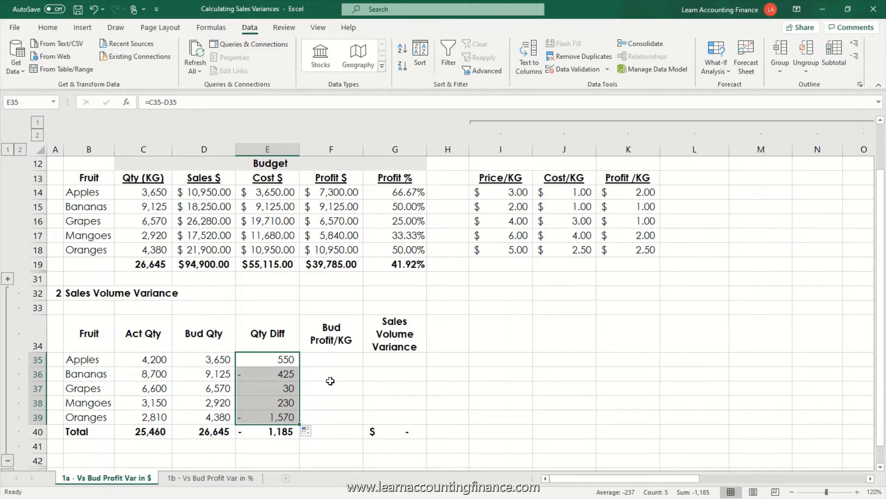
left_click(331, 332)
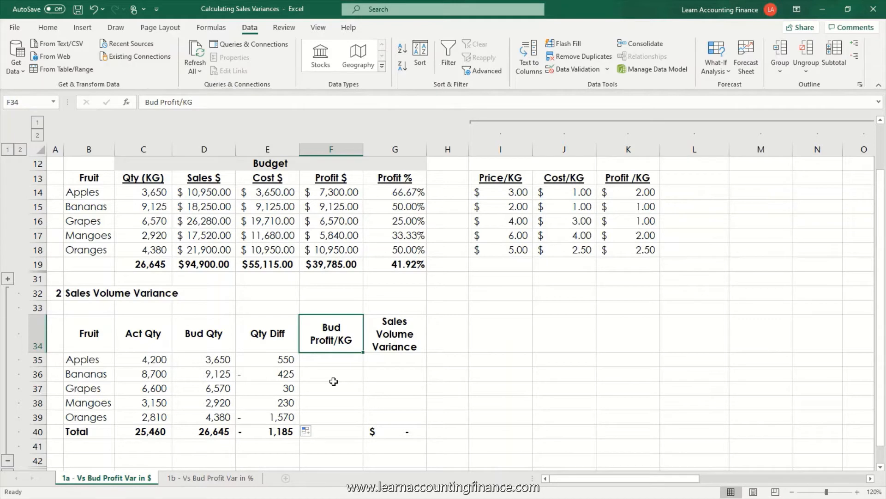
mouse_move(491, 329)
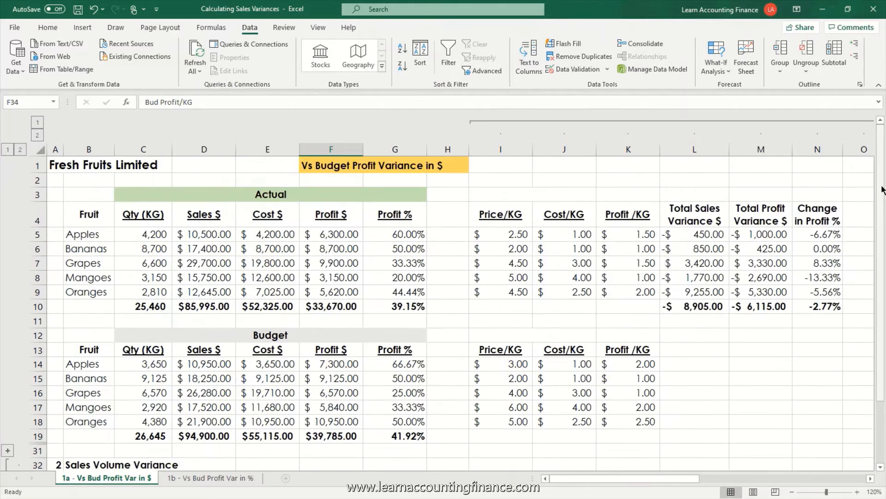
left_click(760, 305)
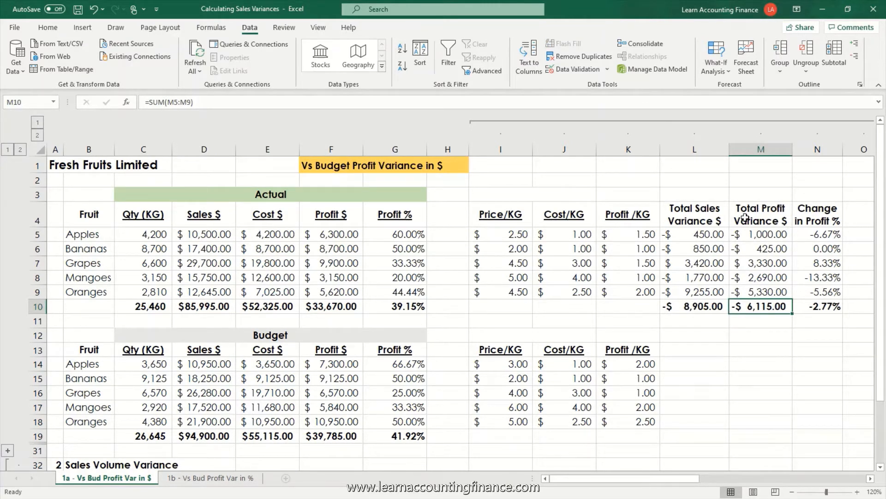
scroll("down", 3)
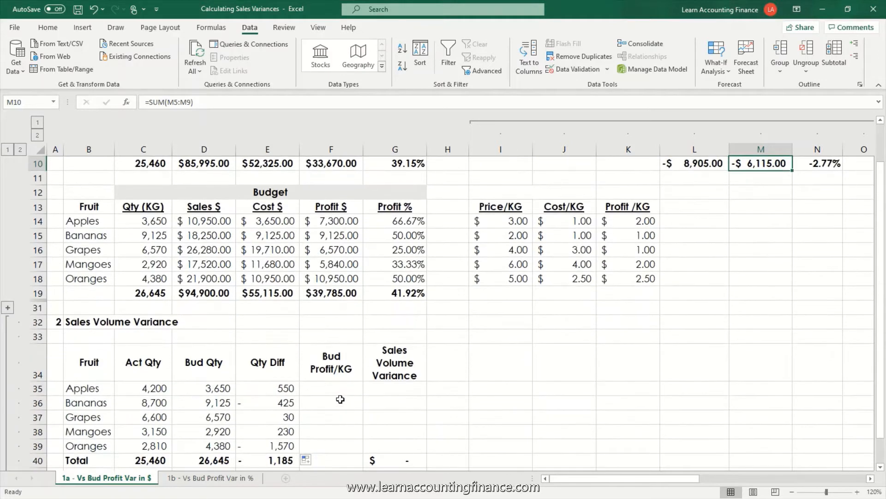
left_click(331, 362)
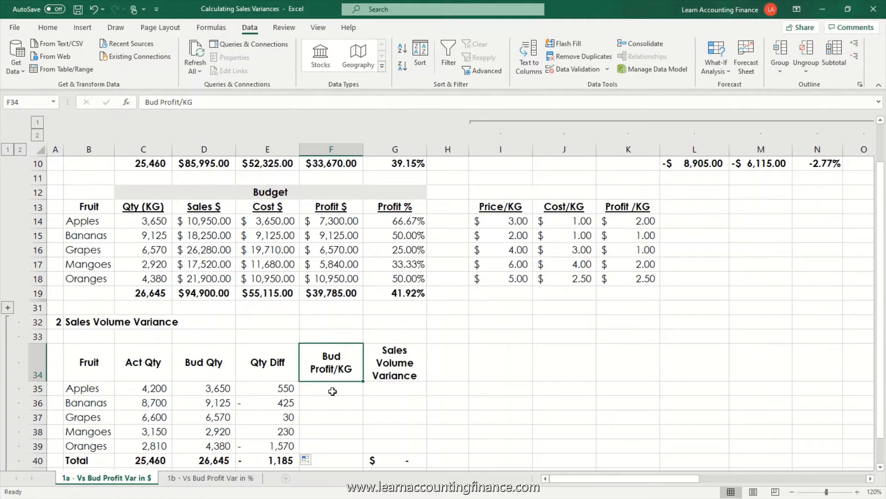
mouse_move(336, 389)
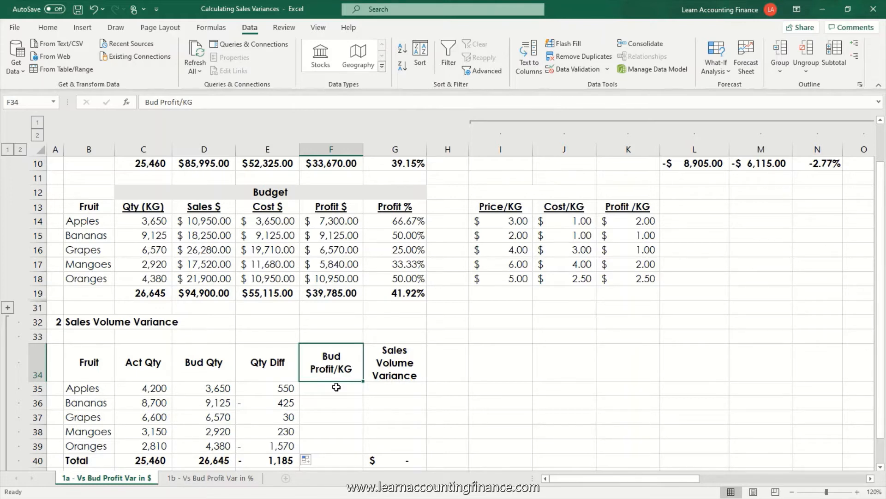
mouse_move(329, 399)
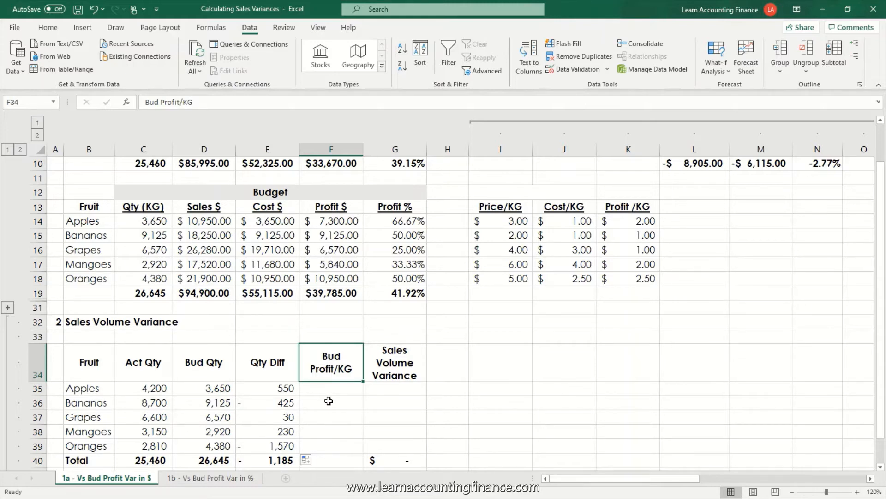
mouse_move(338, 374)
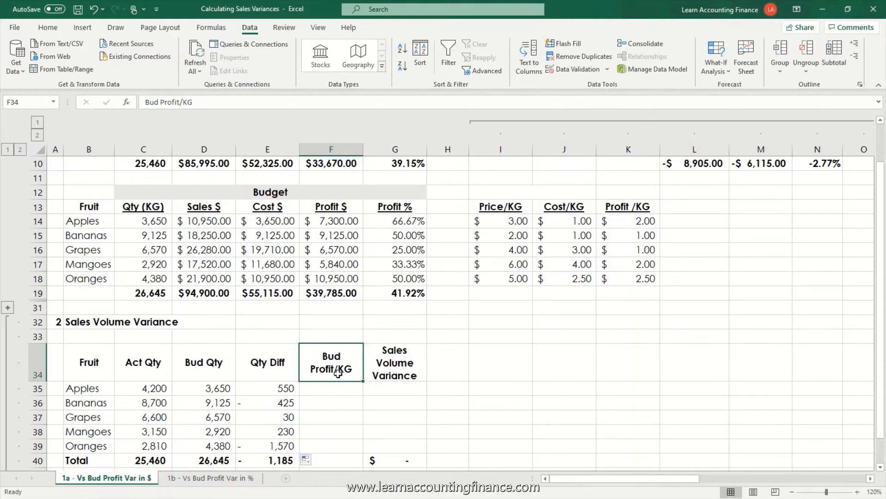
mouse_move(320, 397)
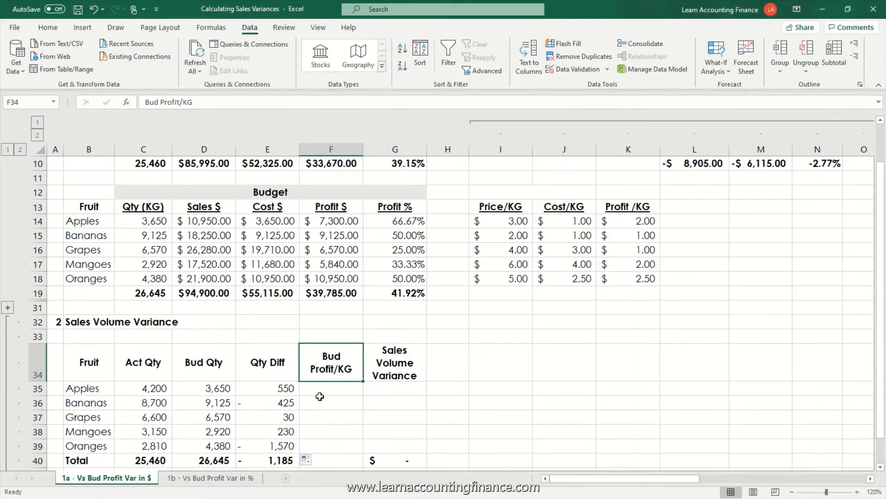
mouse_move(331, 386)
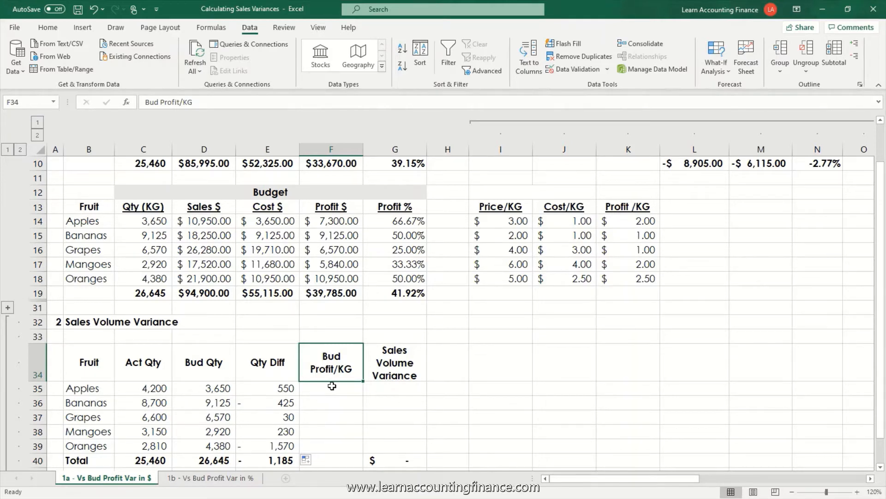
mouse_move(344, 382)
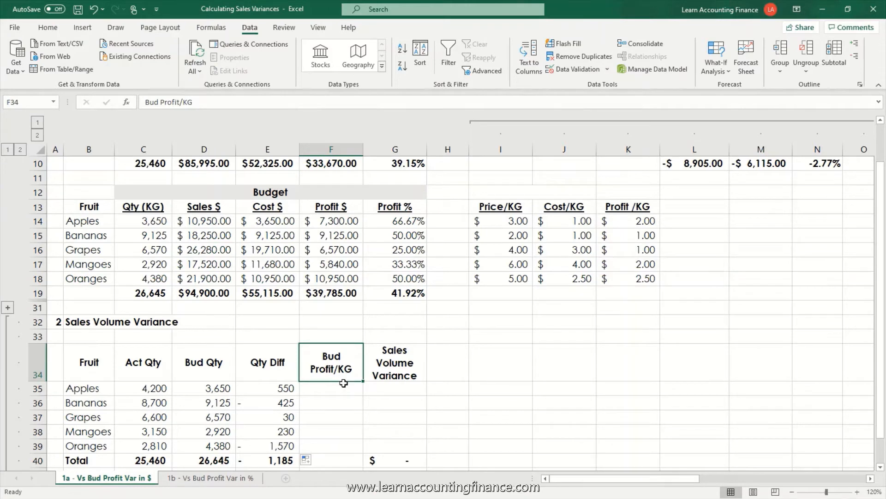
mouse_move(342, 388)
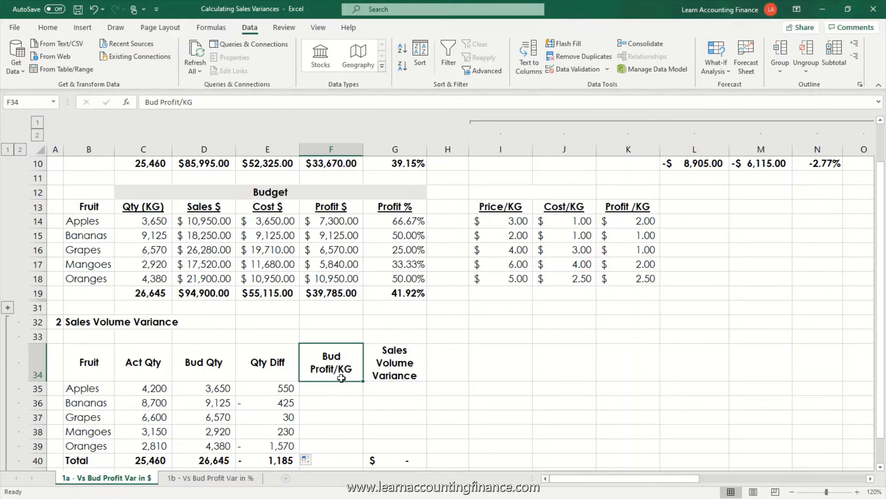
mouse_move(344, 383)
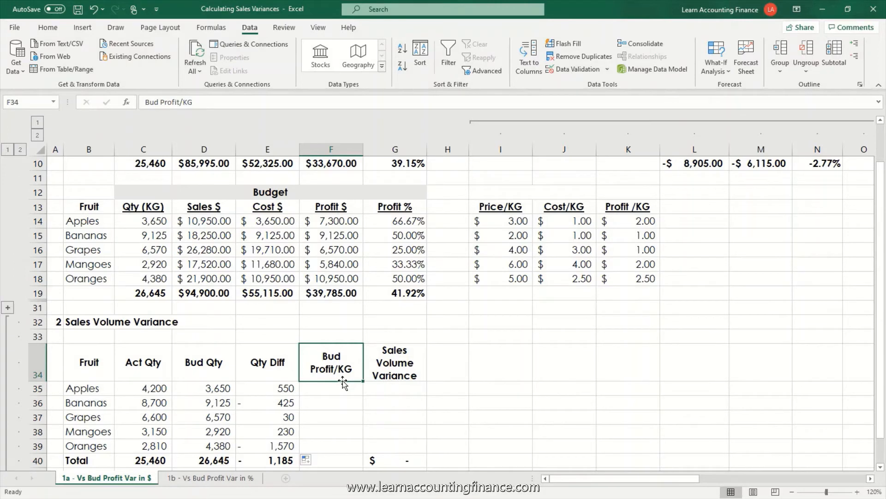
mouse_move(342, 390)
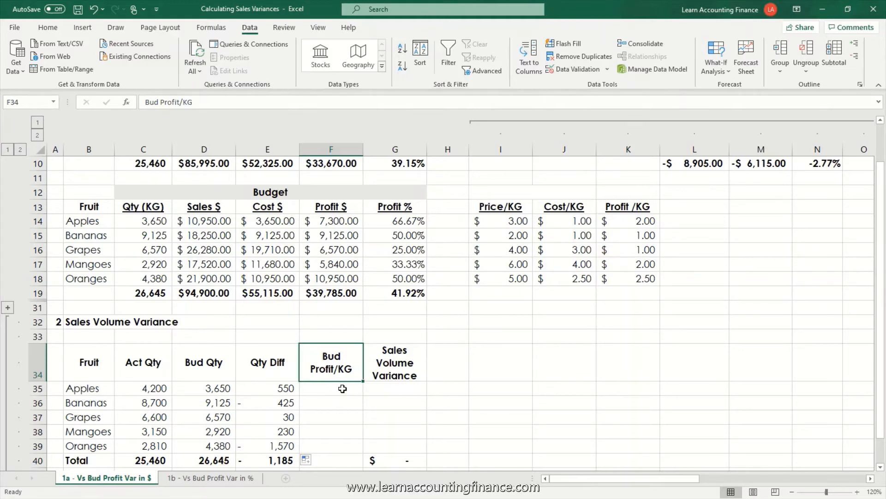
- Link Apples' Bud Profit/KG to its budget Profit/KG value in column K
left_click(331, 389)
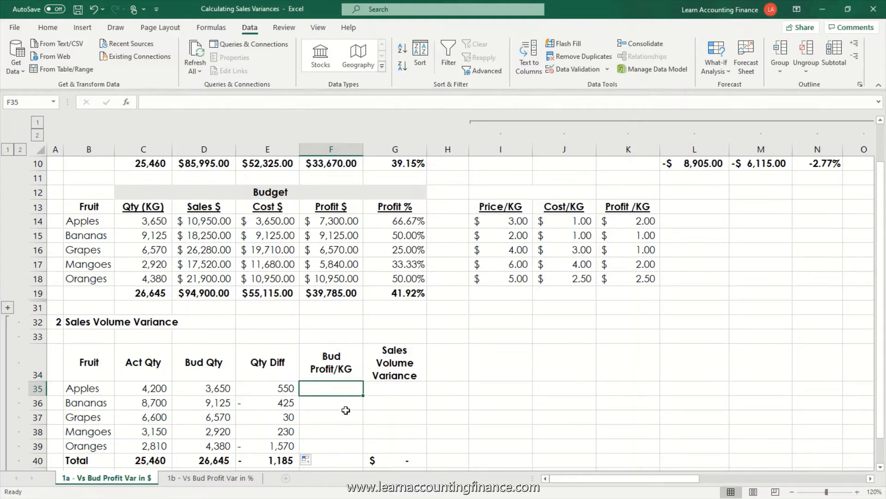
type("=")
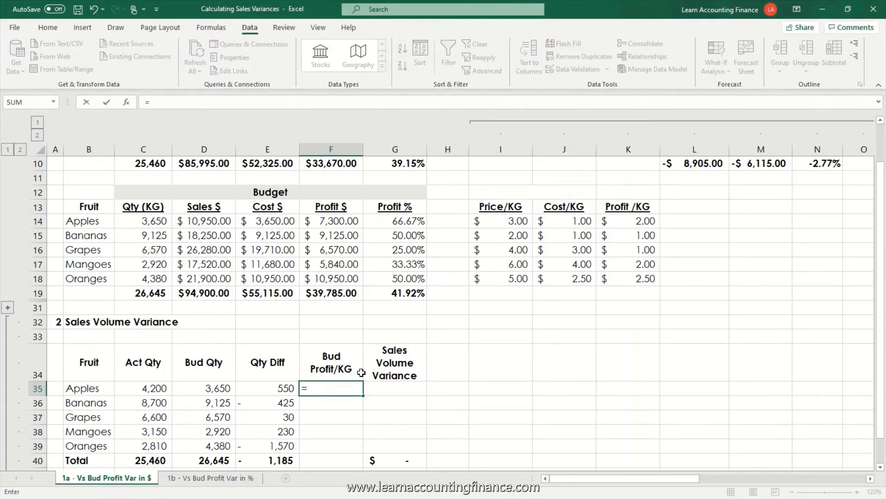
mouse_move(651, 334)
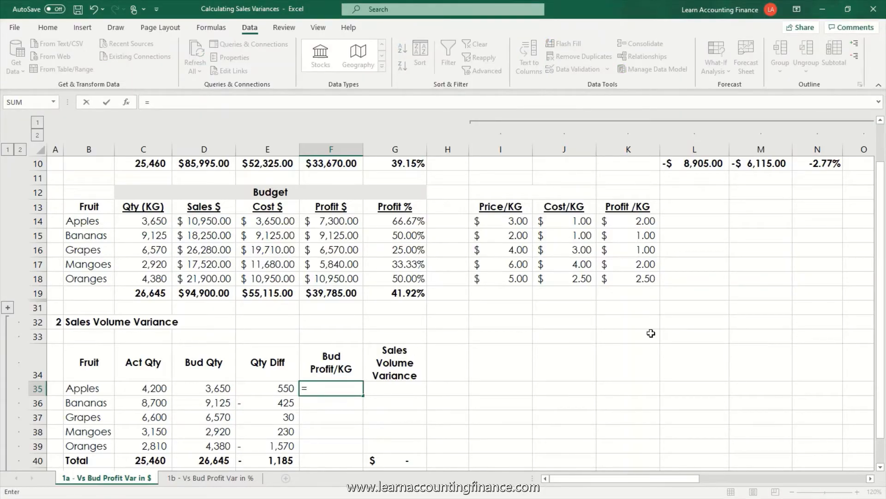
mouse_move(648, 215)
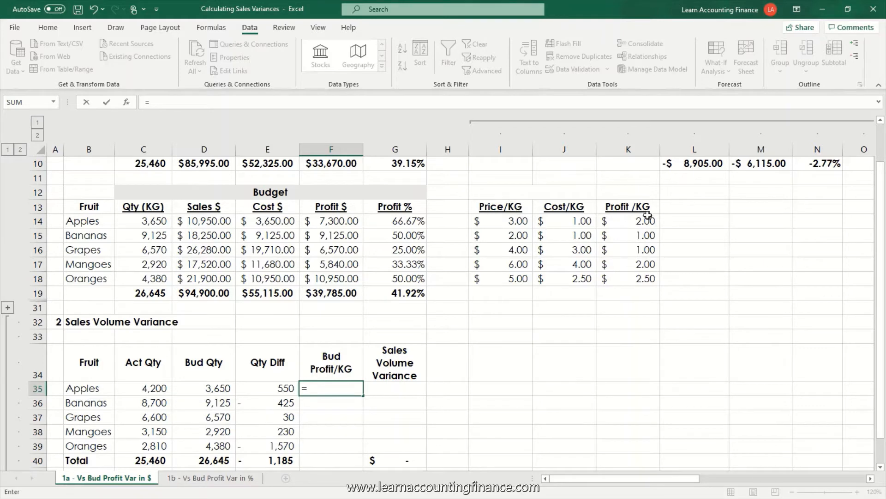
left_click(627, 221)
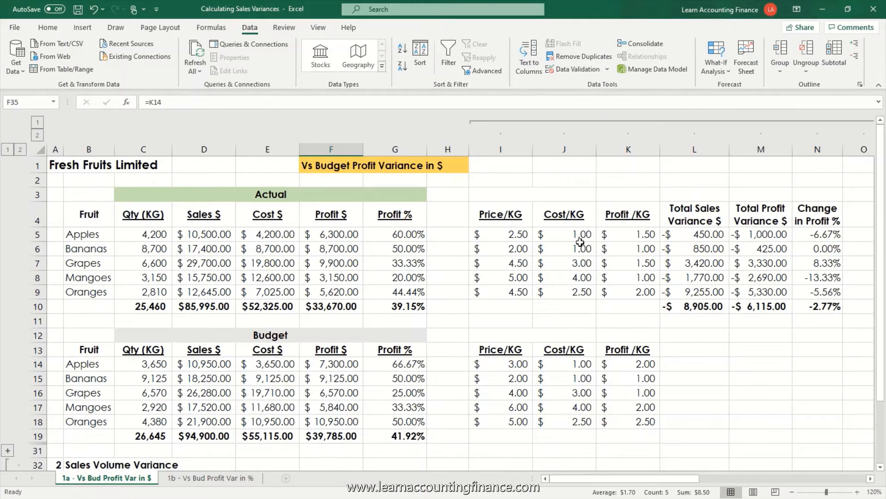
- Review how the Actual table's Cost/KG figures divide cost by quantity for each fruit
left_click_drag(563, 234, 563, 293)
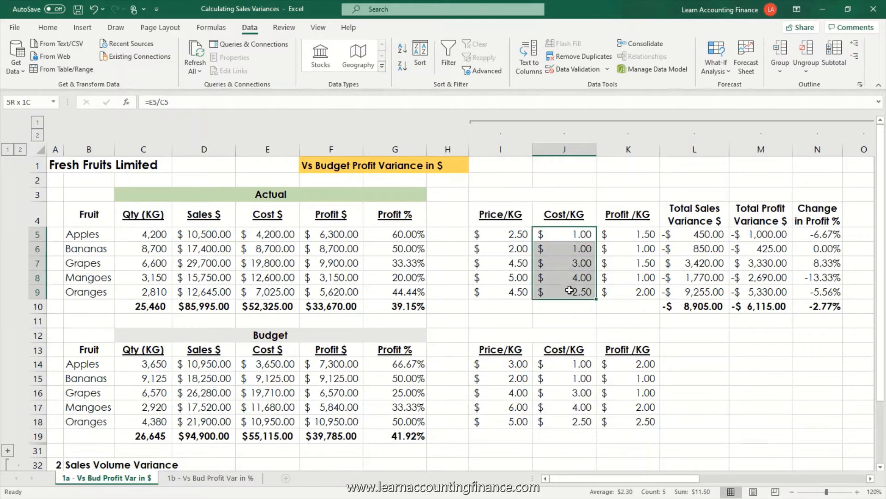
left_click(564, 233)
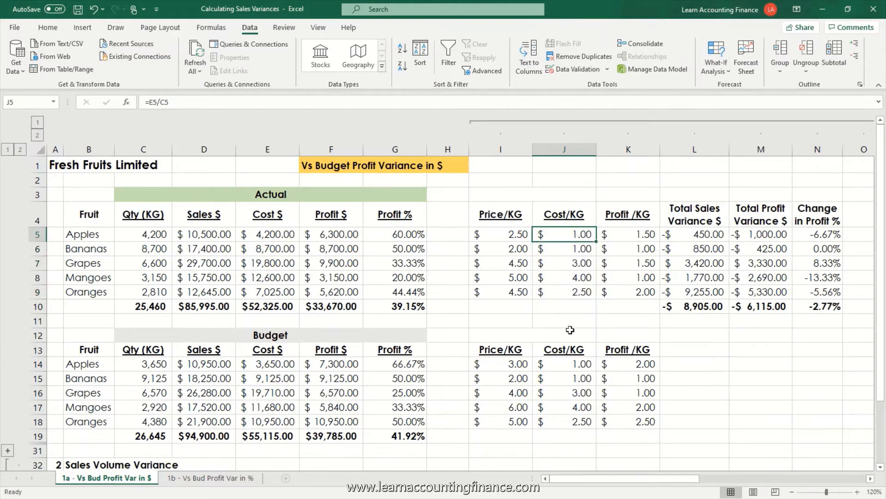
left_click(564, 364)
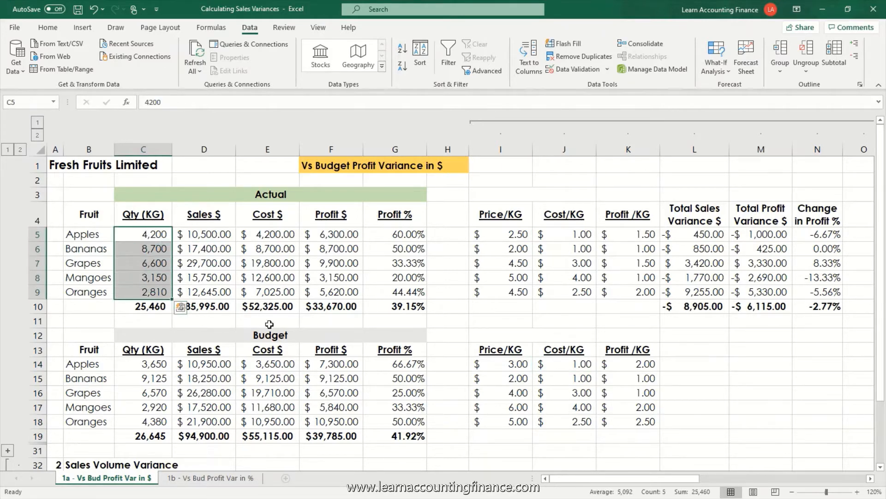
mouse_move(476, 324)
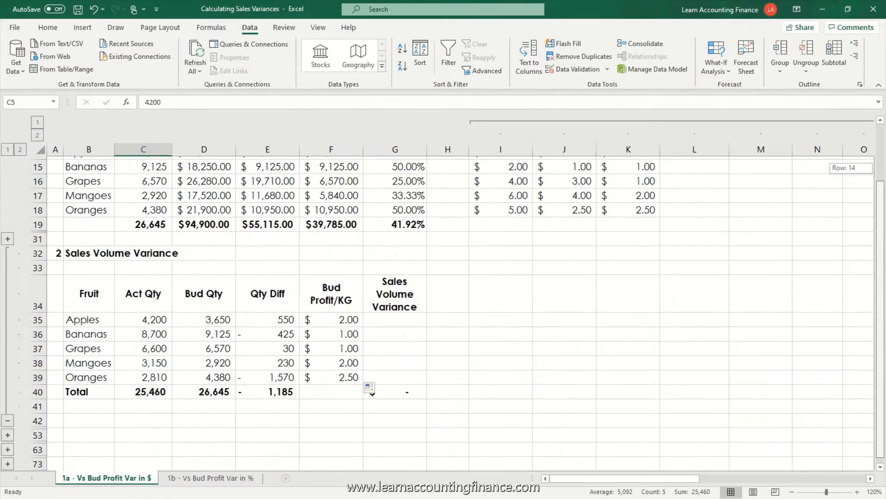
- Compute Apples' Sales Volume Variance as budget profit per KG times quantity difference and check the -$2,760 SUM total
scroll("down", 3)
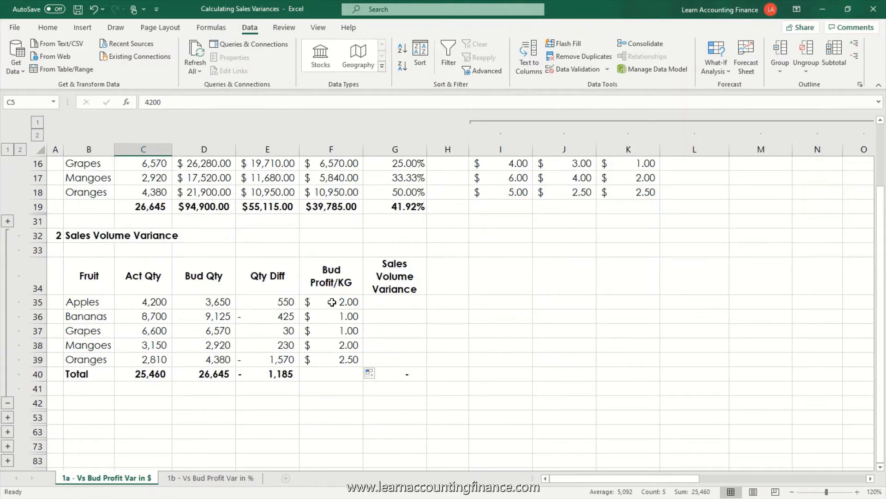
left_click(330, 301)
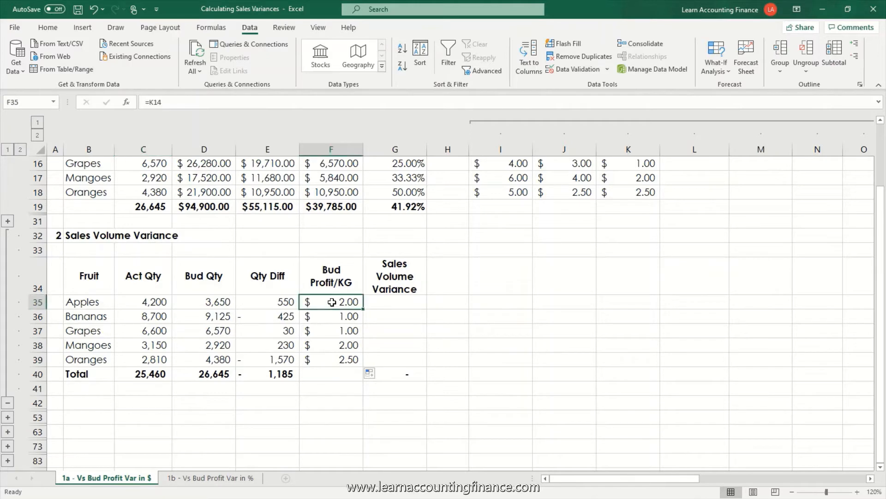
left_click_drag(332, 301, 331, 359)
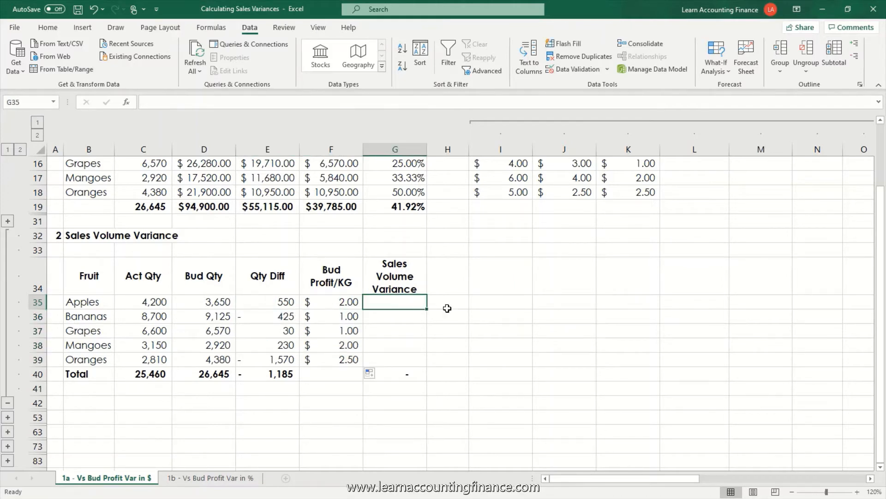
type("=")
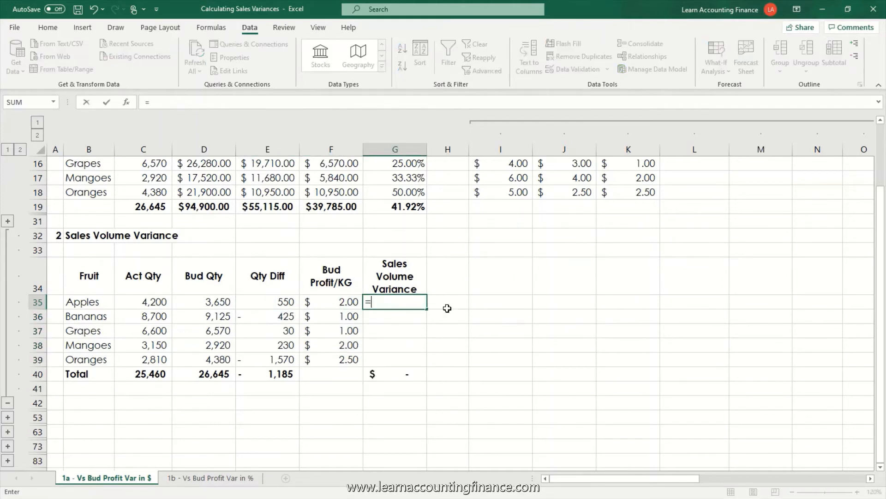
left_click(330, 301)
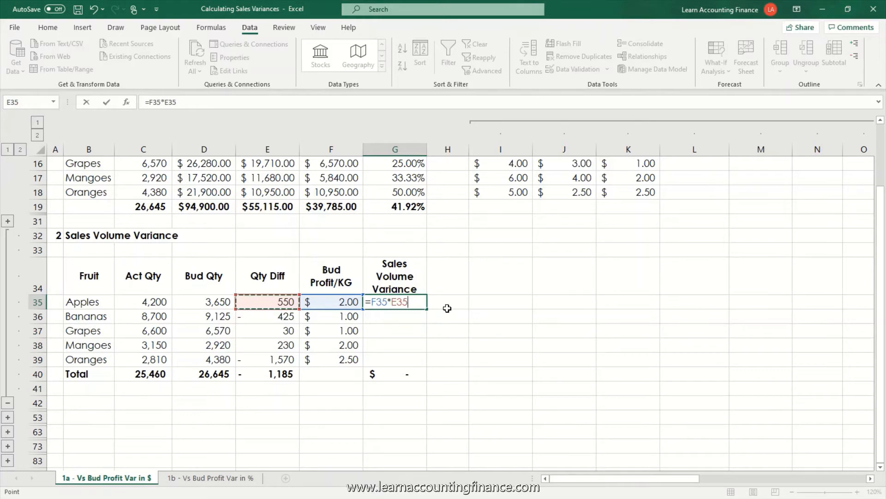
key("enter")
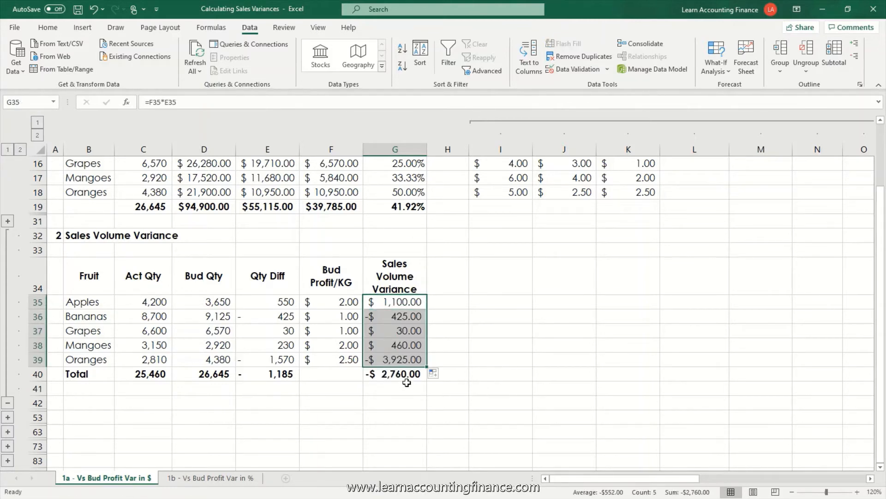
left_click(394, 373)
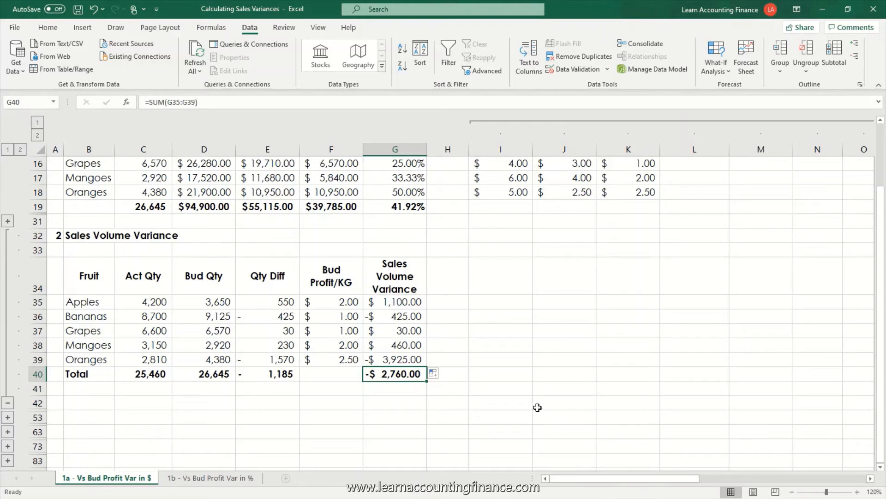
mouse_move(537, 406)
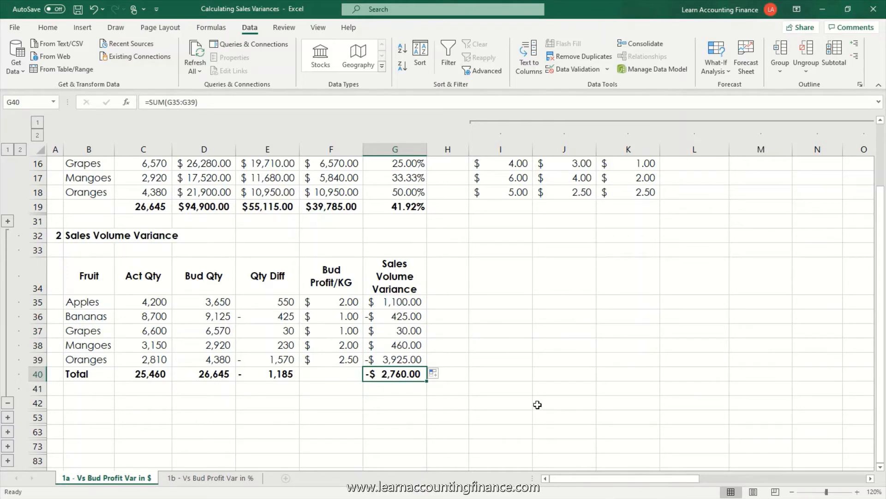
mouse_move(537, 402)
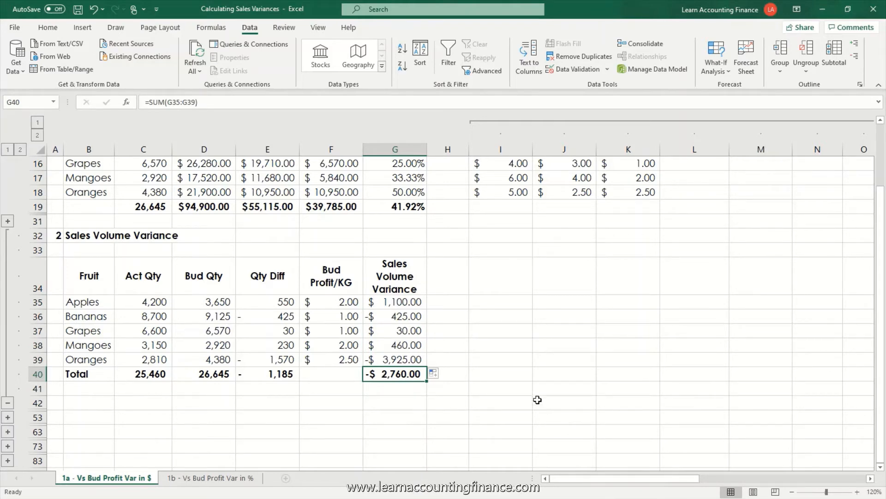
mouse_move(545, 367)
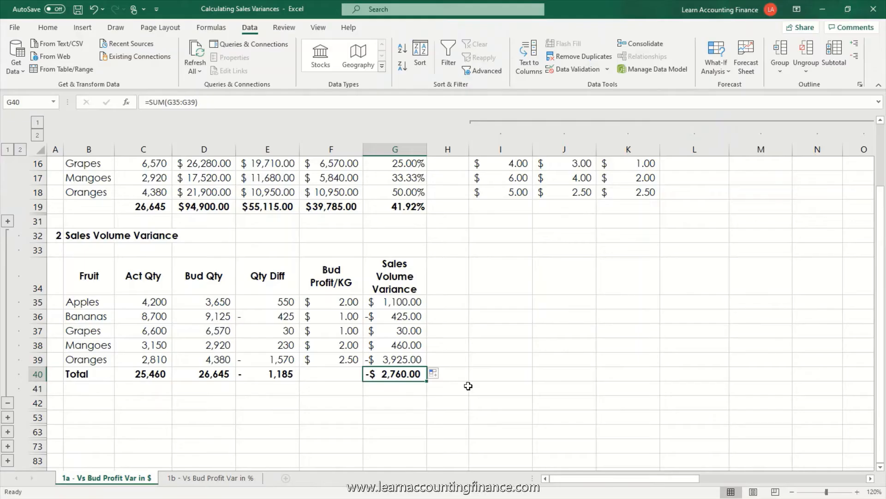
mouse_move(469, 379)
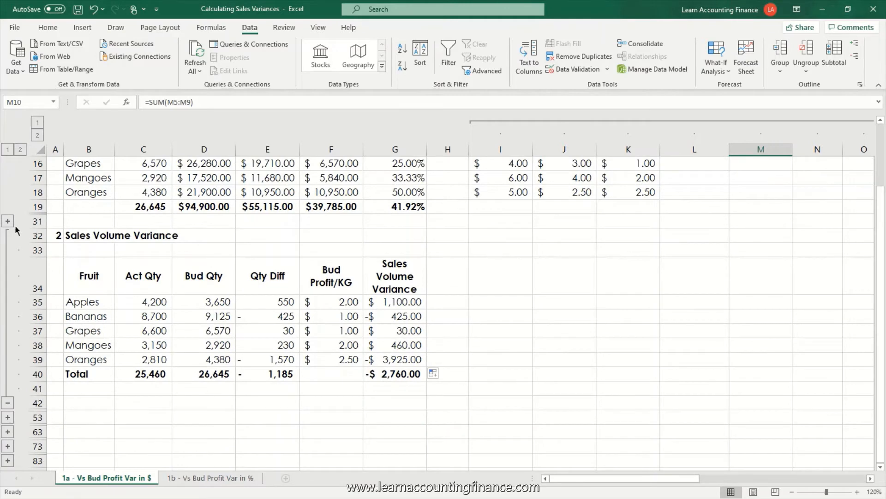
- Expand the Sales Price Variance group and inspect its -$3,355.00 SUM total
left_click(7, 221)
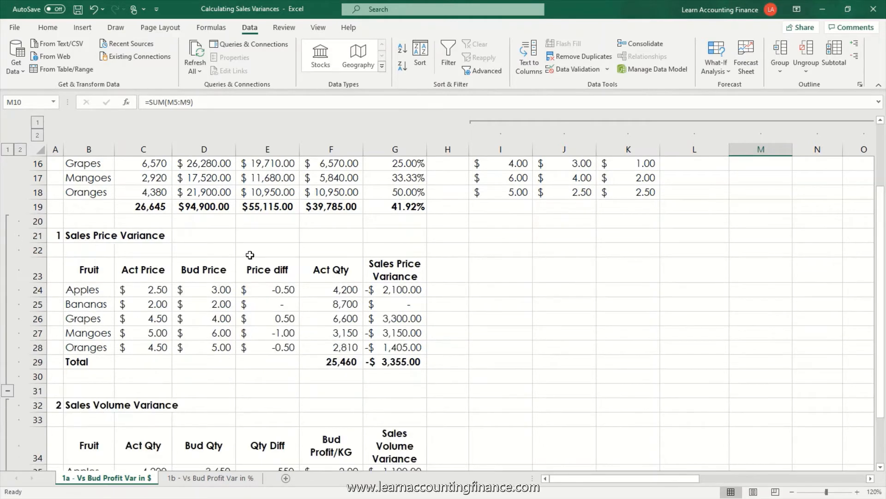
left_click(394, 361)
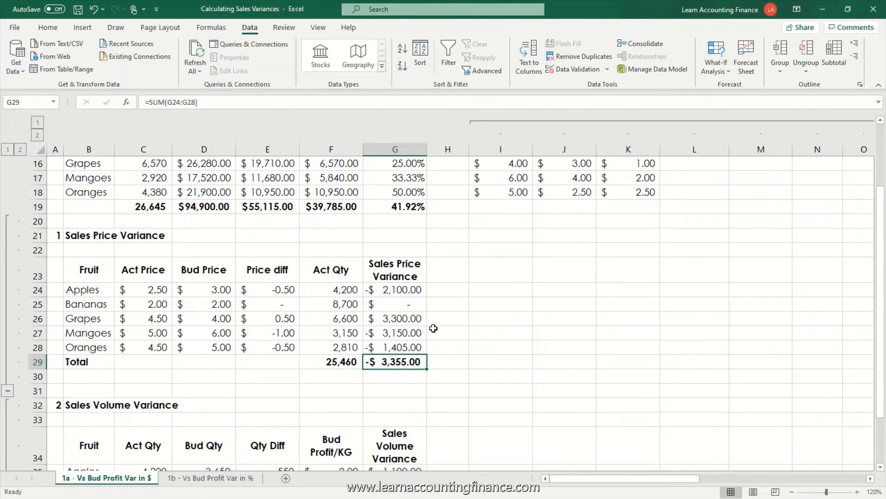
scroll("down", 3)
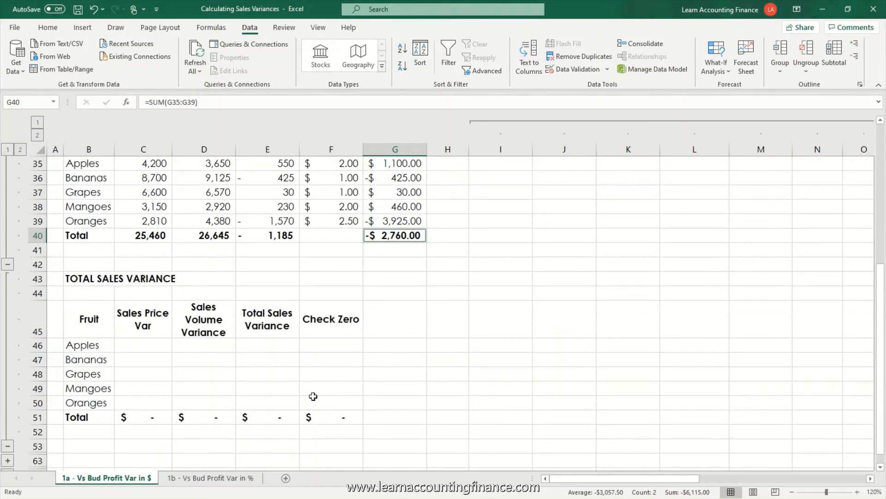
- Link Apples' -$2,100.00 price variance and $1,100.00 volume variance into the Total Sales Variance table
left_click(89, 278)
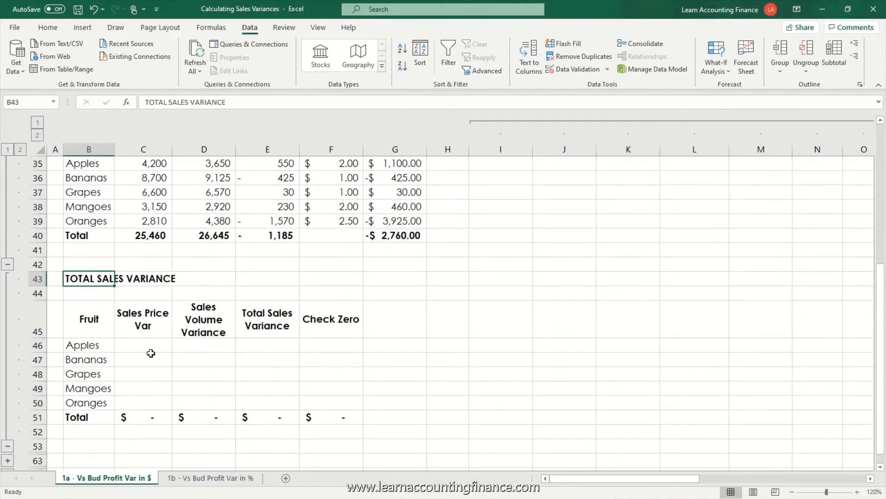
left_click(142, 345)
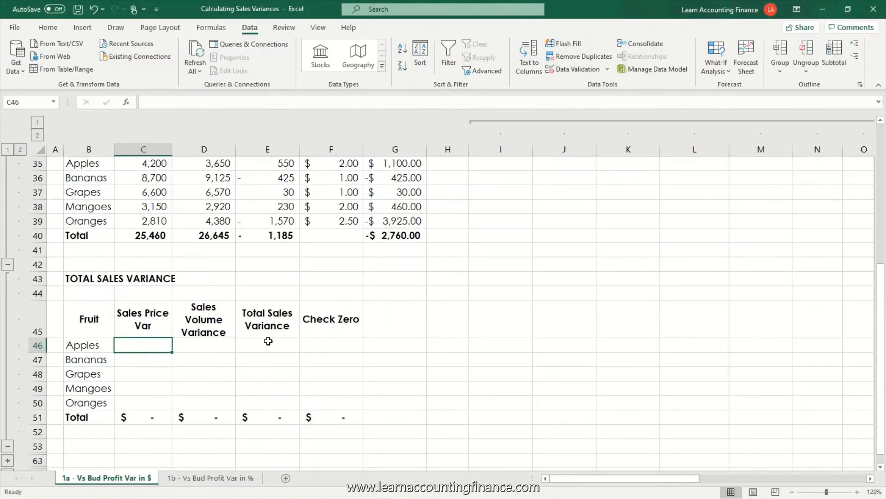
type("=")
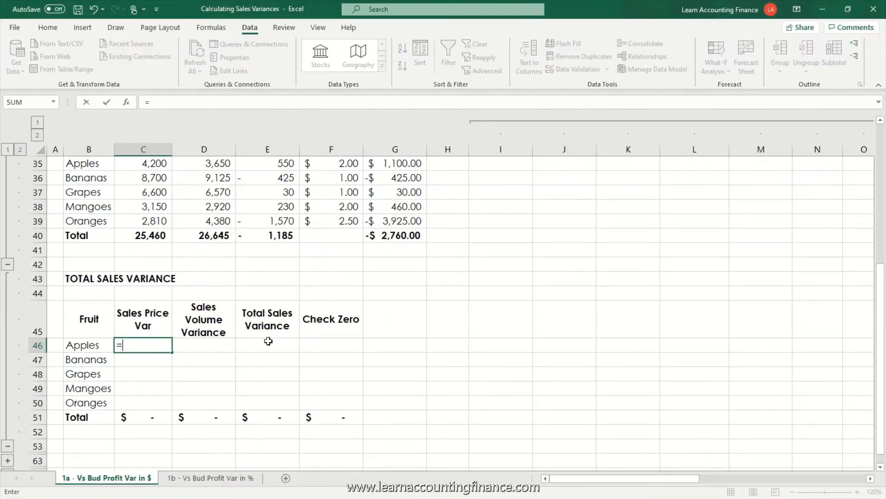
scroll("up", 3)
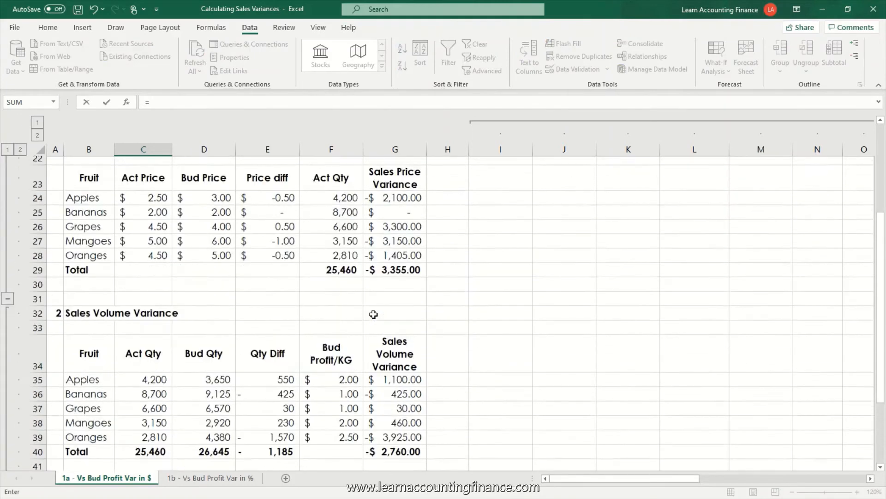
left_click(394, 275)
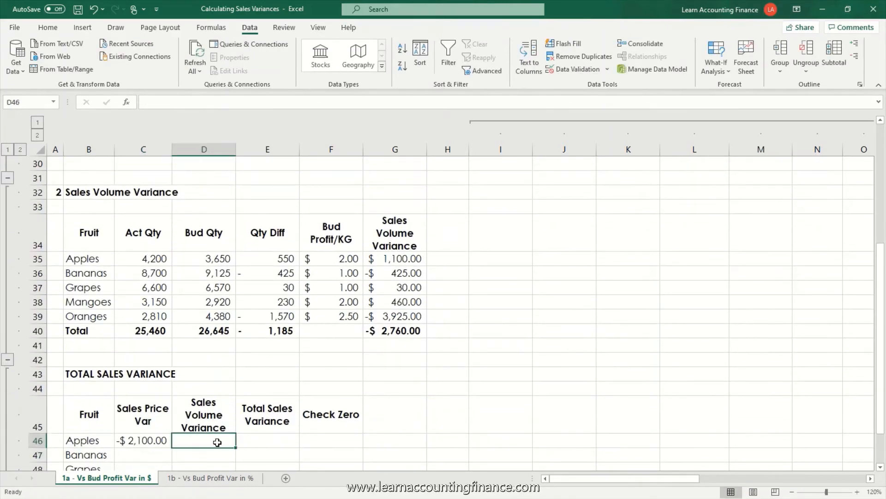
type("=")
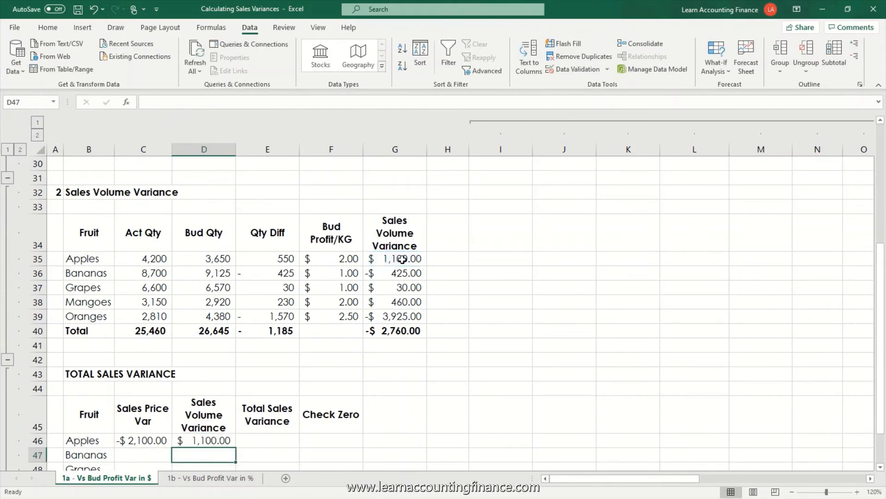
left_click(267, 440)
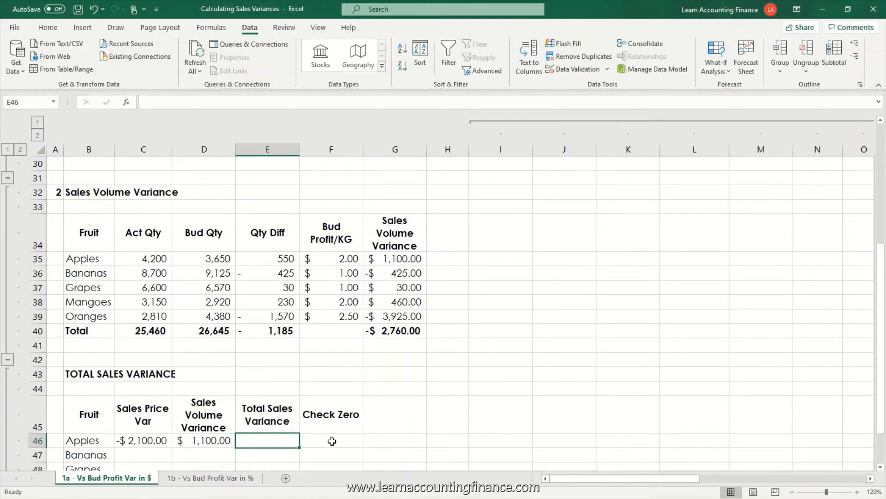
- Sum Apples' price and volume variances into Total Sales Variance and start the Check Zero formula
type("=sum(D46")
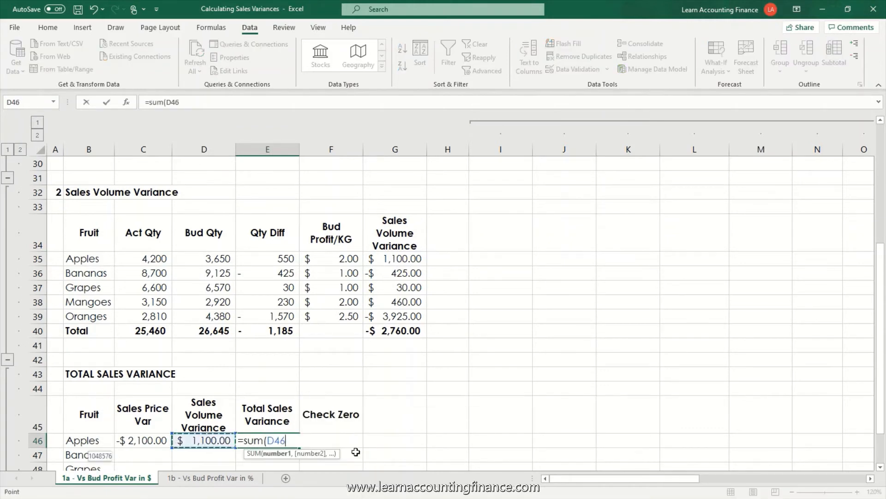
key("enter")
type("=E46")
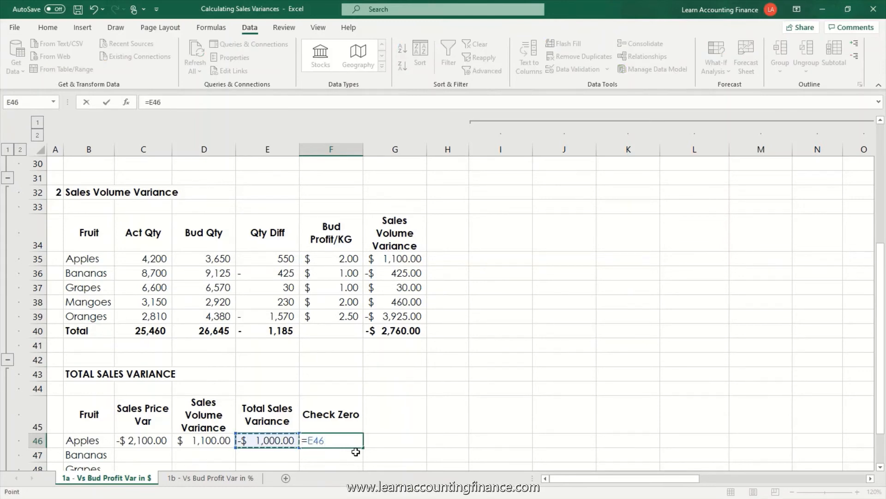
type("-")
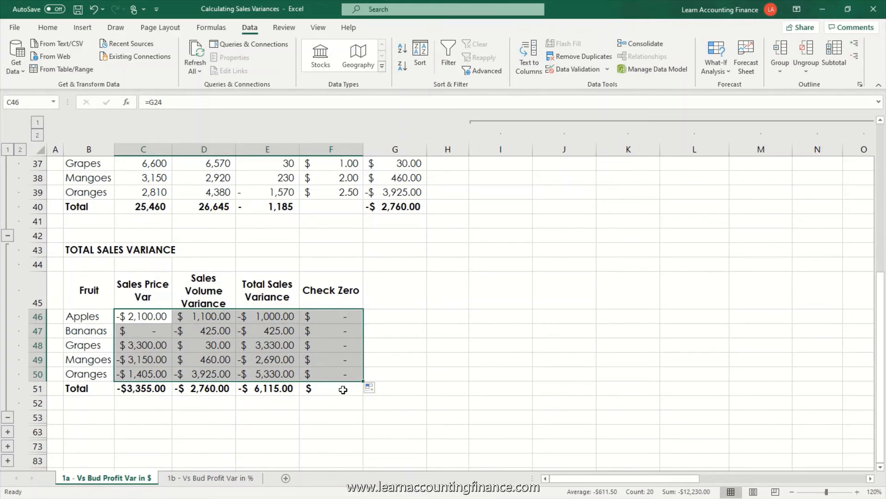
mouse_move(335, 376)
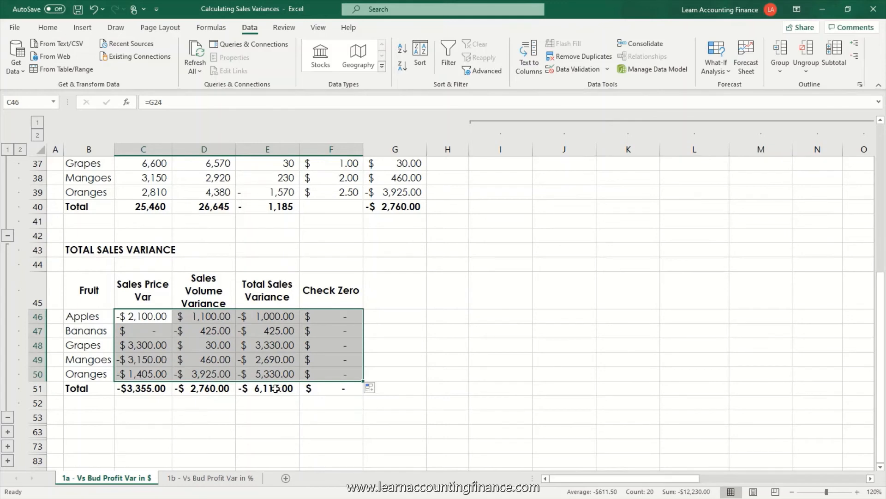
left_click(88, 316)
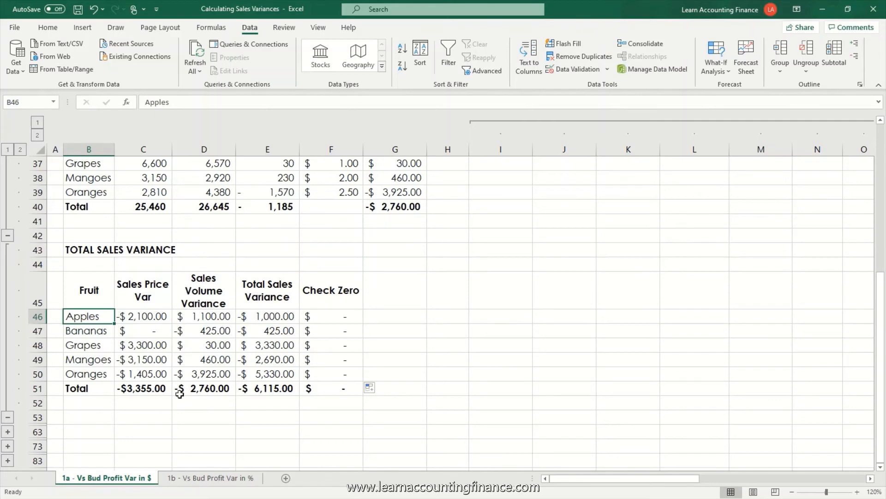
mouse_move(233, 394)
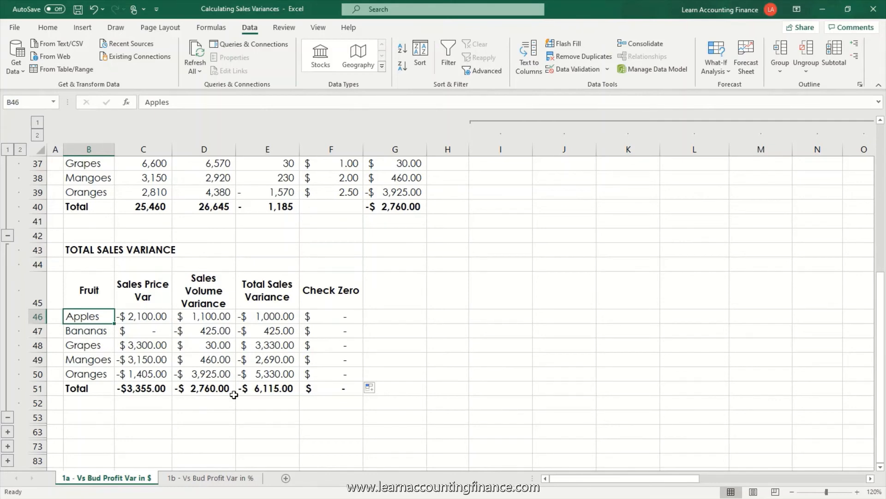
left_click(267, 388)
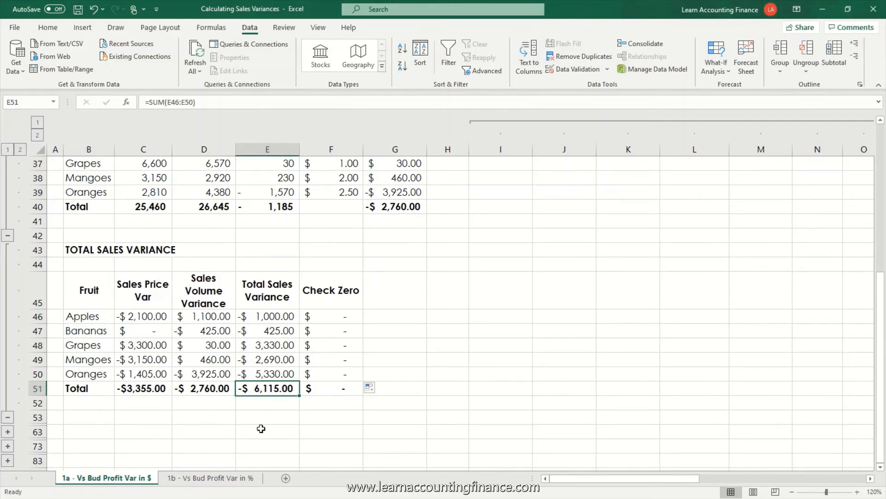
left_click(267, 373)
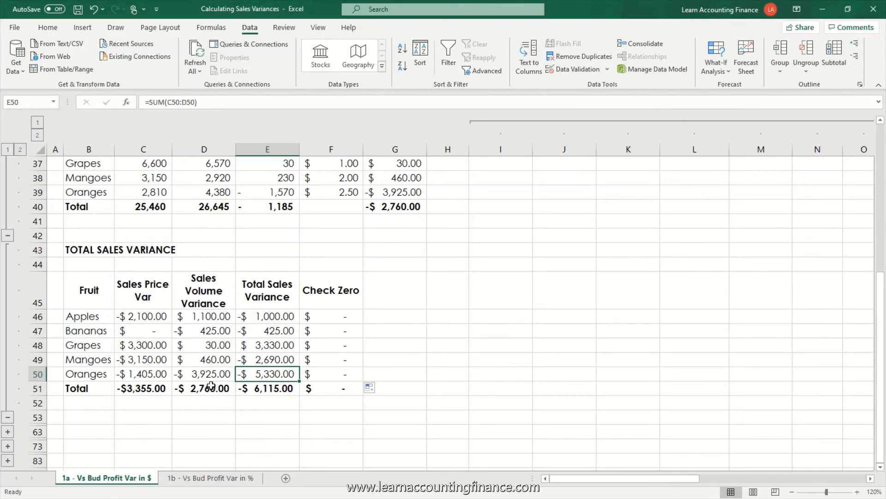
left_click(203, 373)
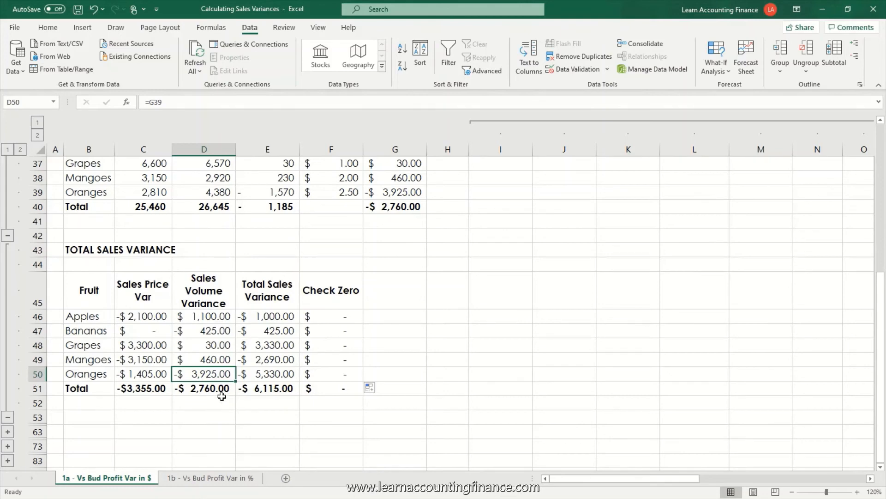
mouse_move(282, 376)
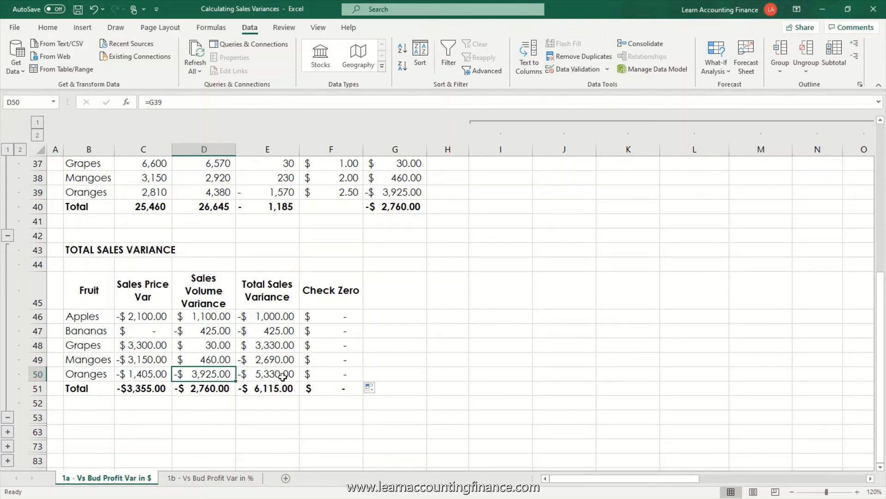
left_click(268, 345)
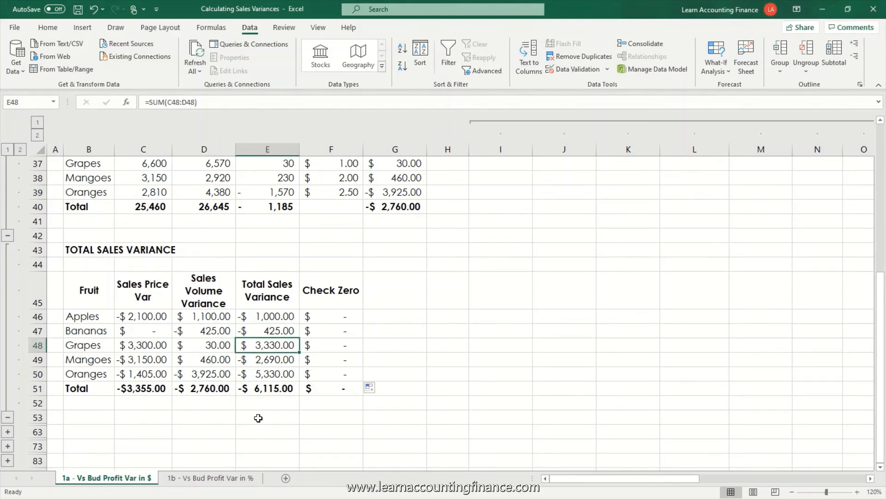
left_click(143, 345)
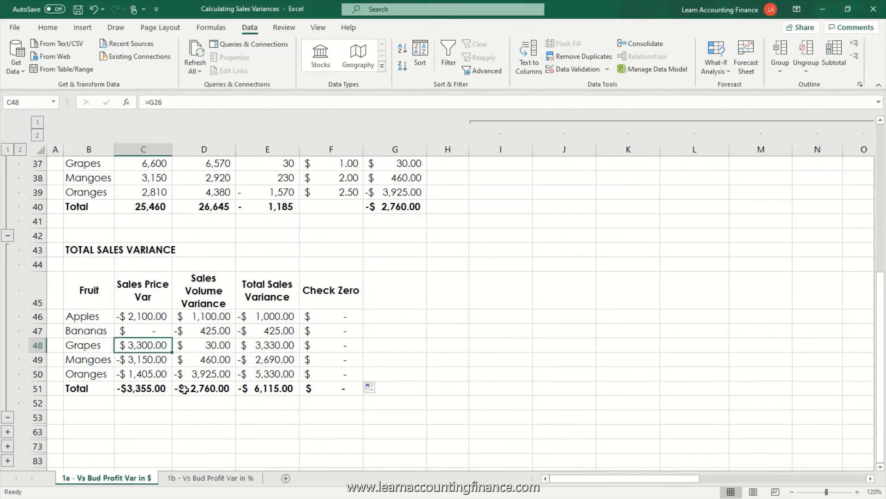
left_click(204, 344)
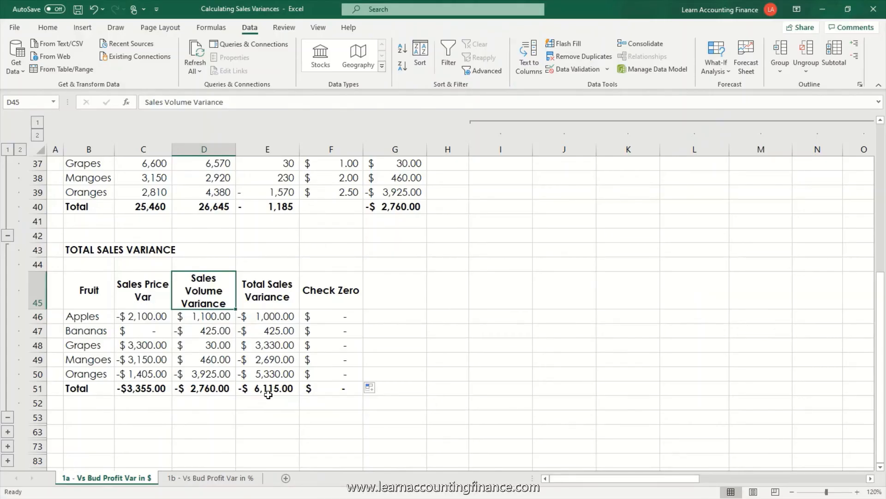
mouse_move(147, 294)
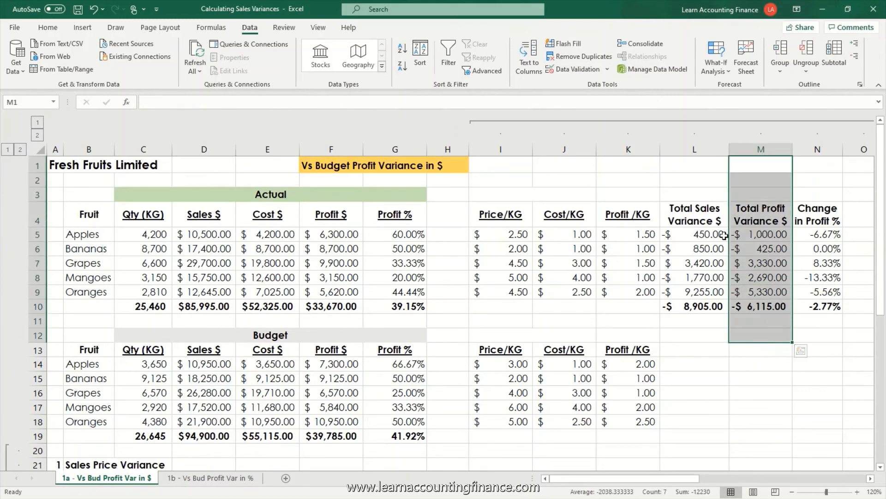
left_click(694, 198)
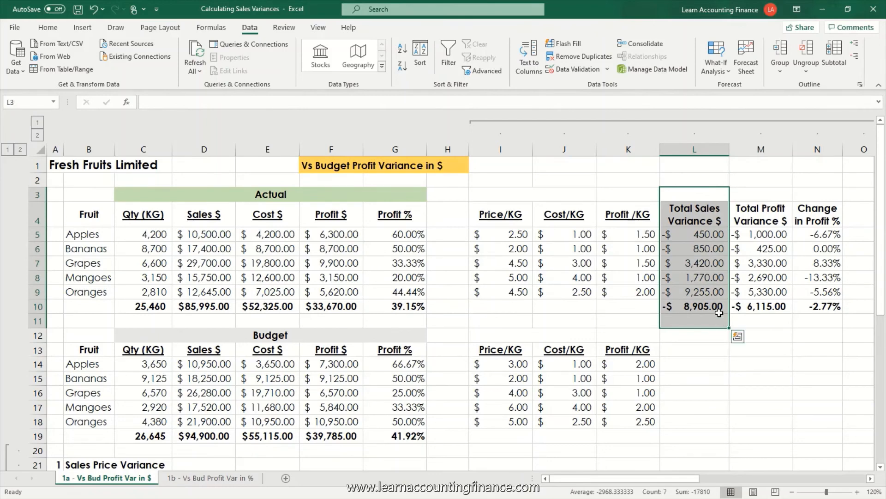
left_click(693, 194)
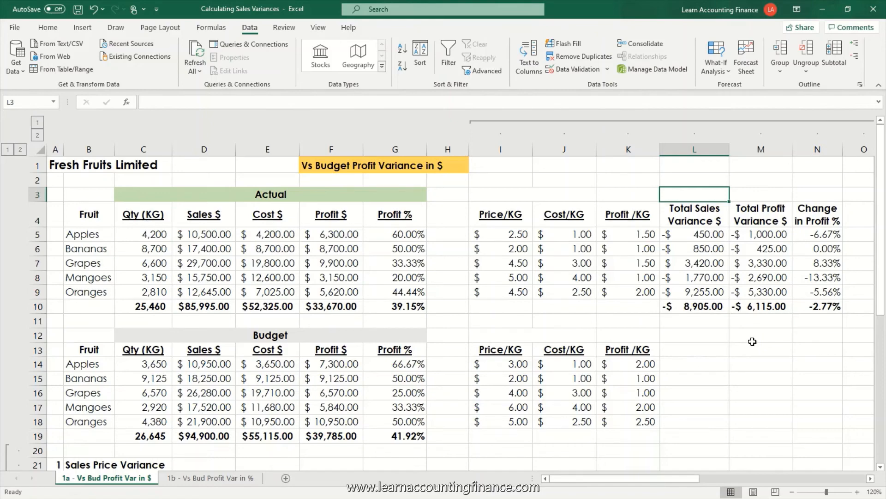
mouse_move(759, 326)
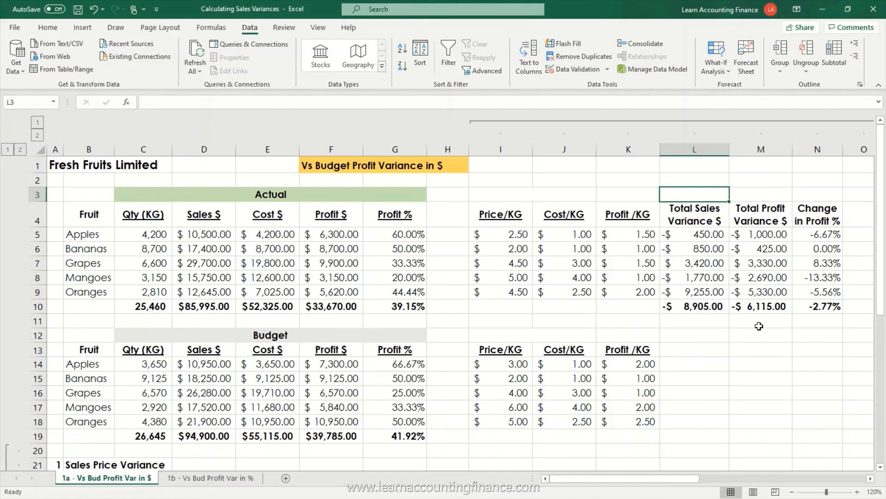
mouse_move(702, 164)
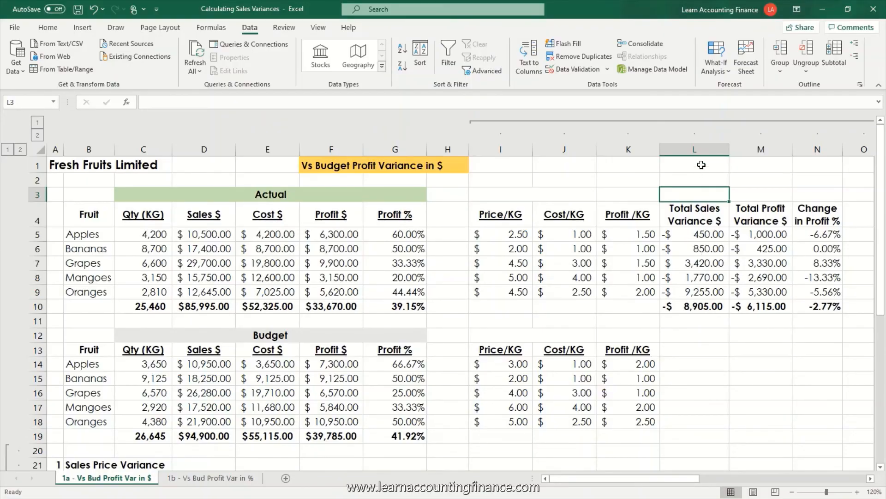
left_click(694, 305)
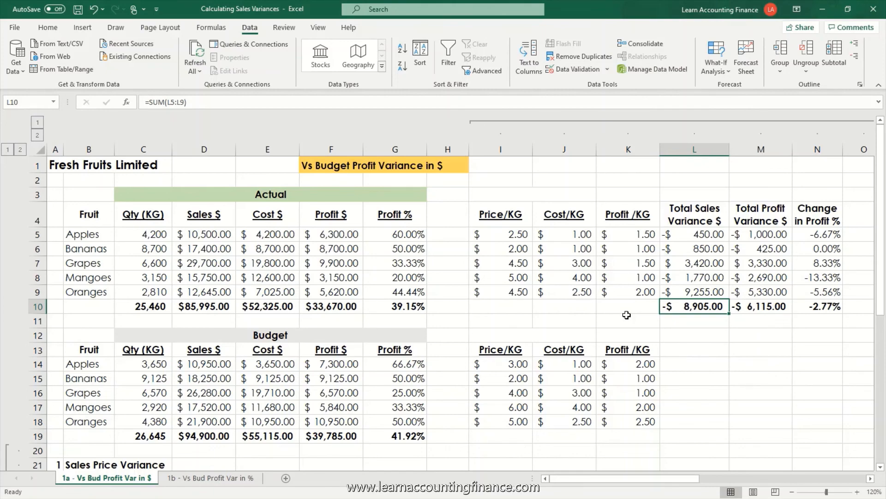
scroll("down", 3)
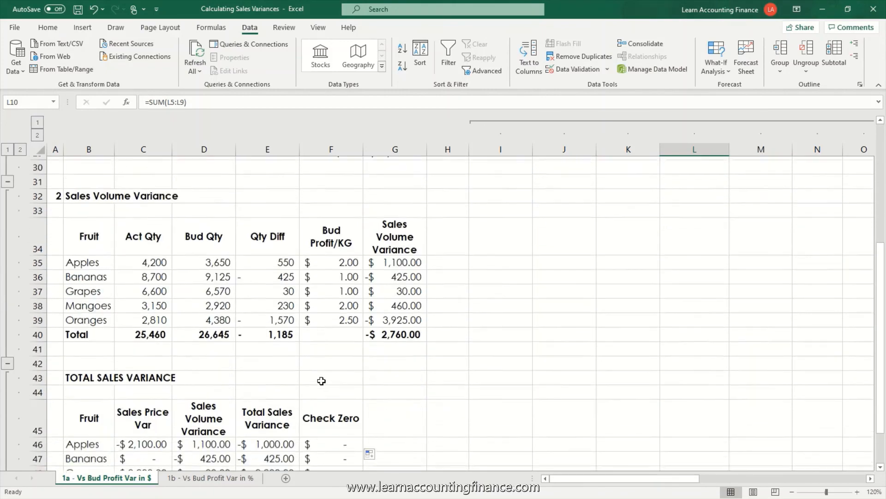
scroll("down", 3)
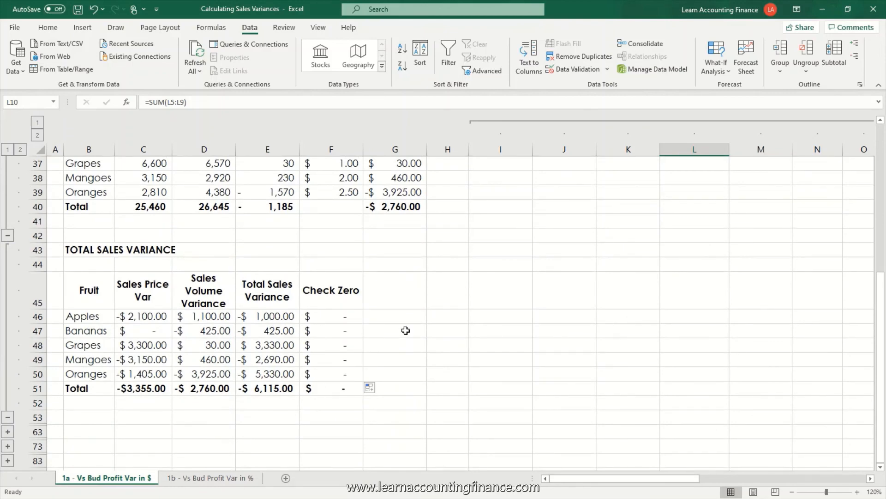
left_click_drag(268, 316, 268, 359)
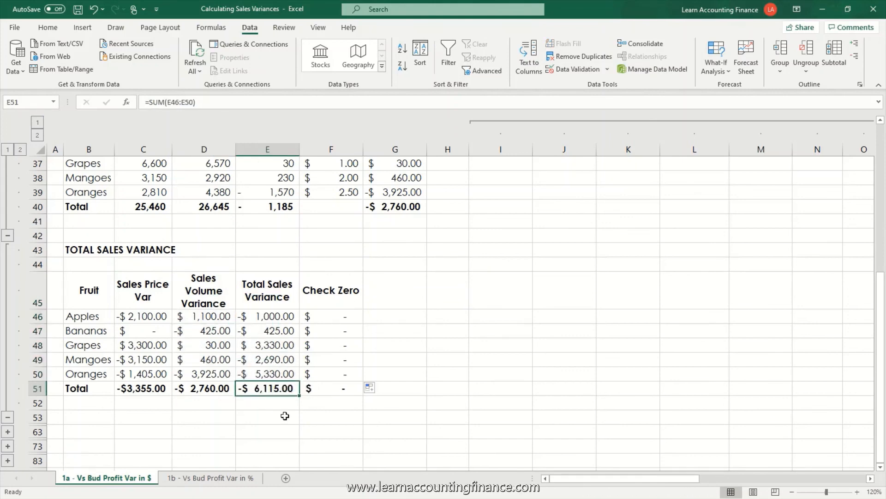
mouse_move(286, 410)
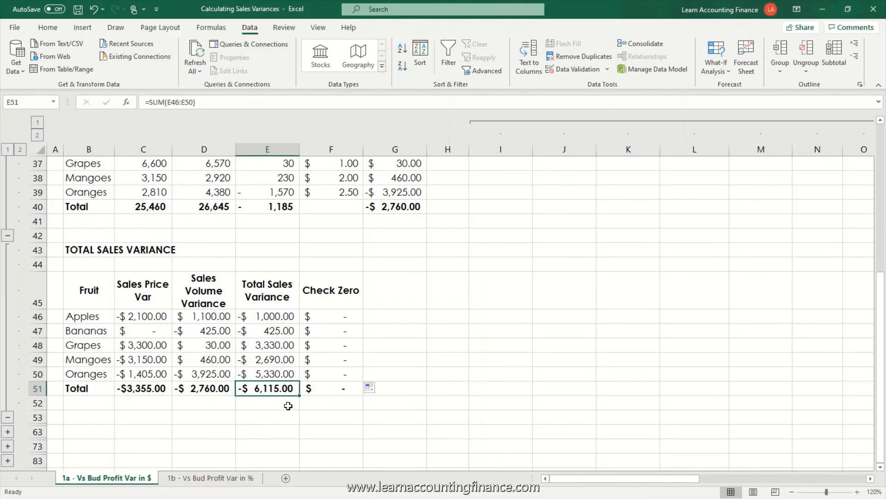
left_click(267, 315)
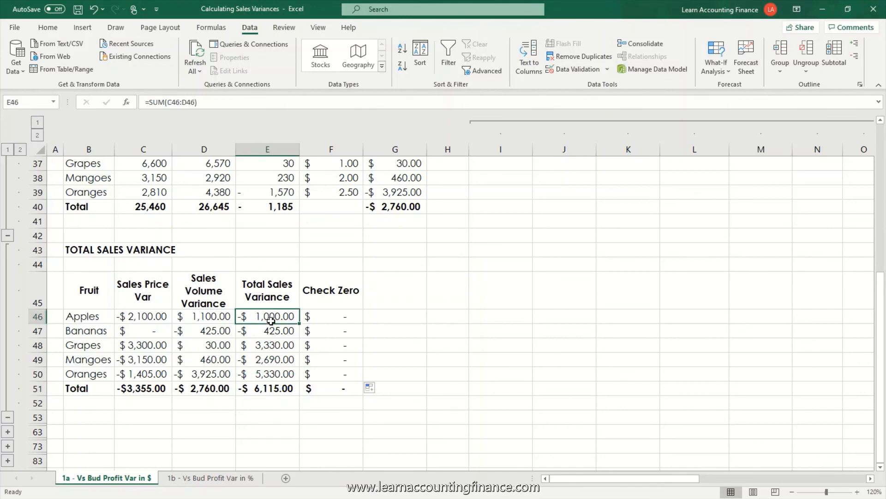
left_click_drag(267, 316, 266, 373)
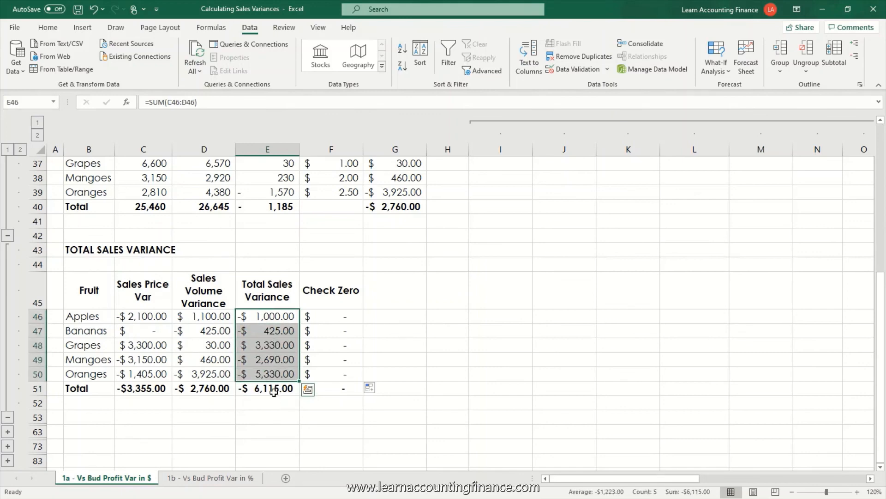
left_click(267, 388)
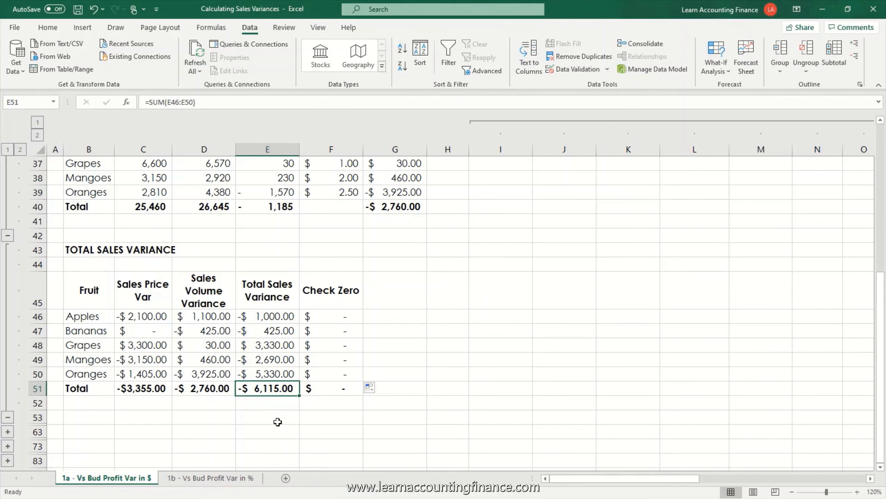
mouse_move(278, 414)
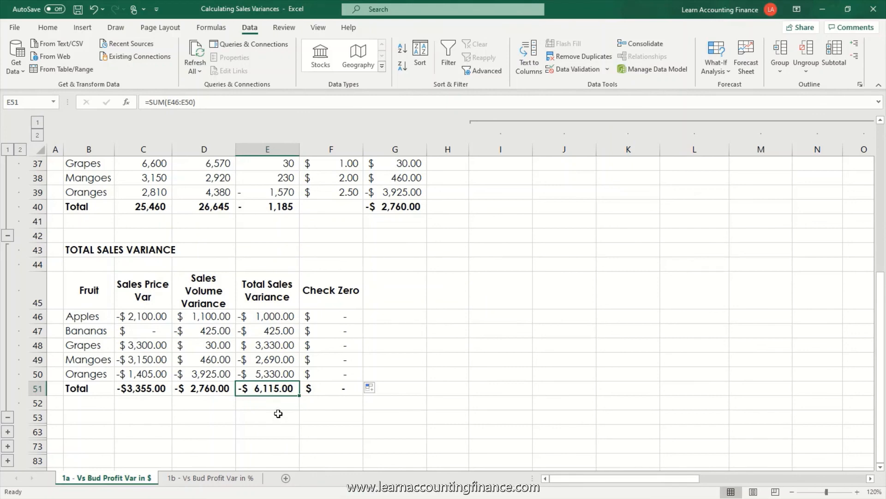
mouse_move(279, 409)
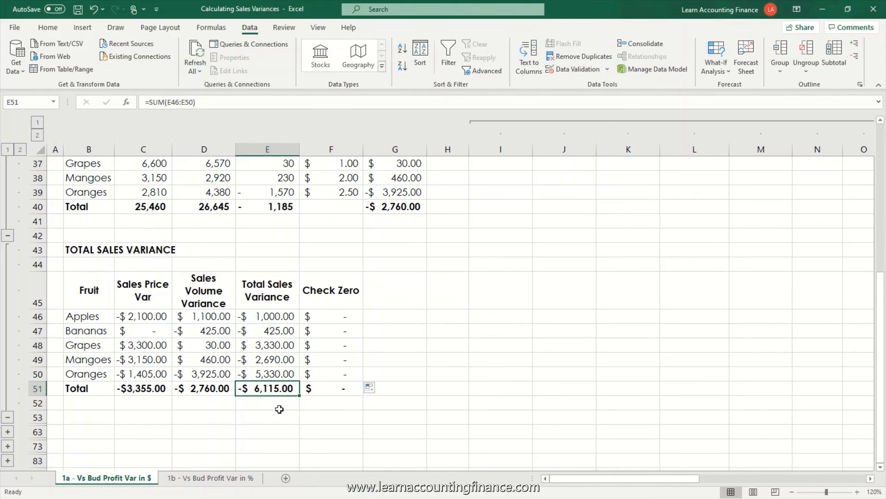